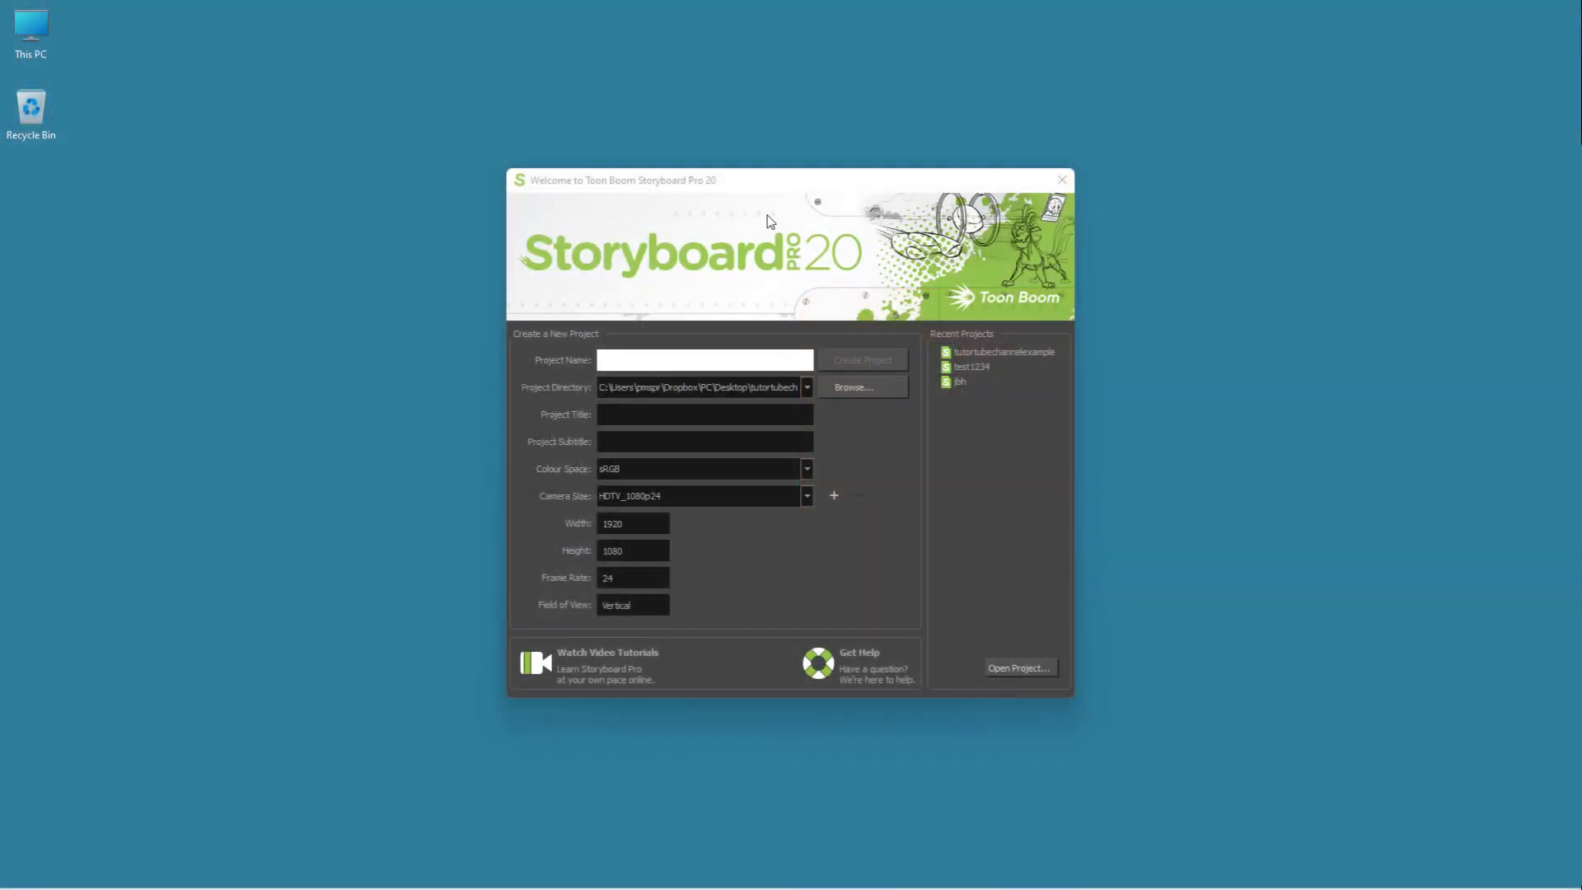
# Name the new project tutortube123213 in the project name field.
pyautogui.click(703, 361)
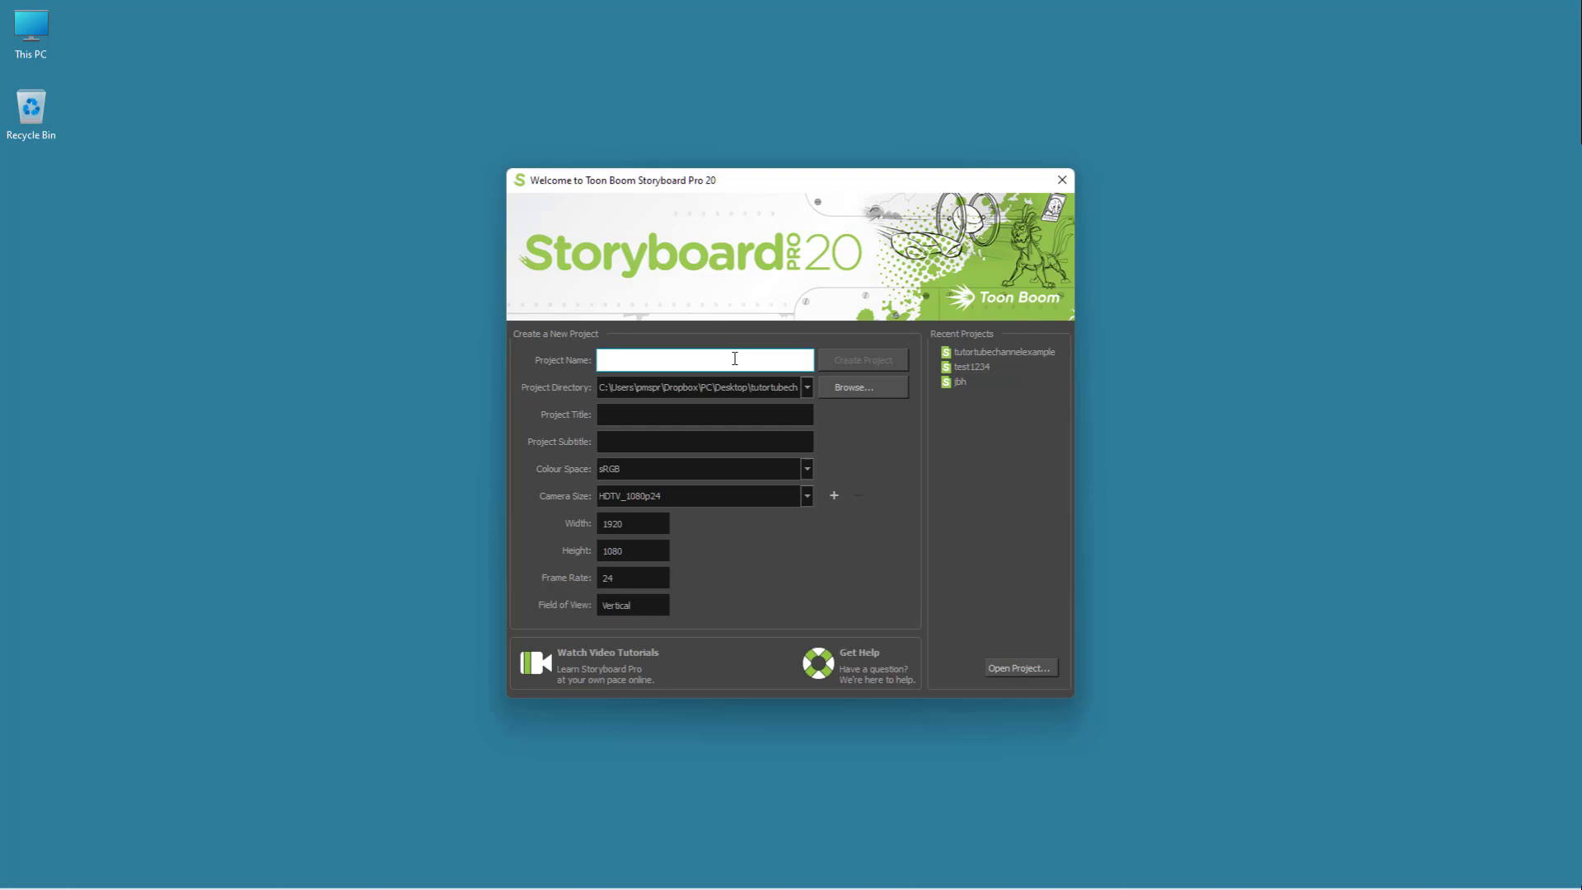
pyautogui.click(703, 361)
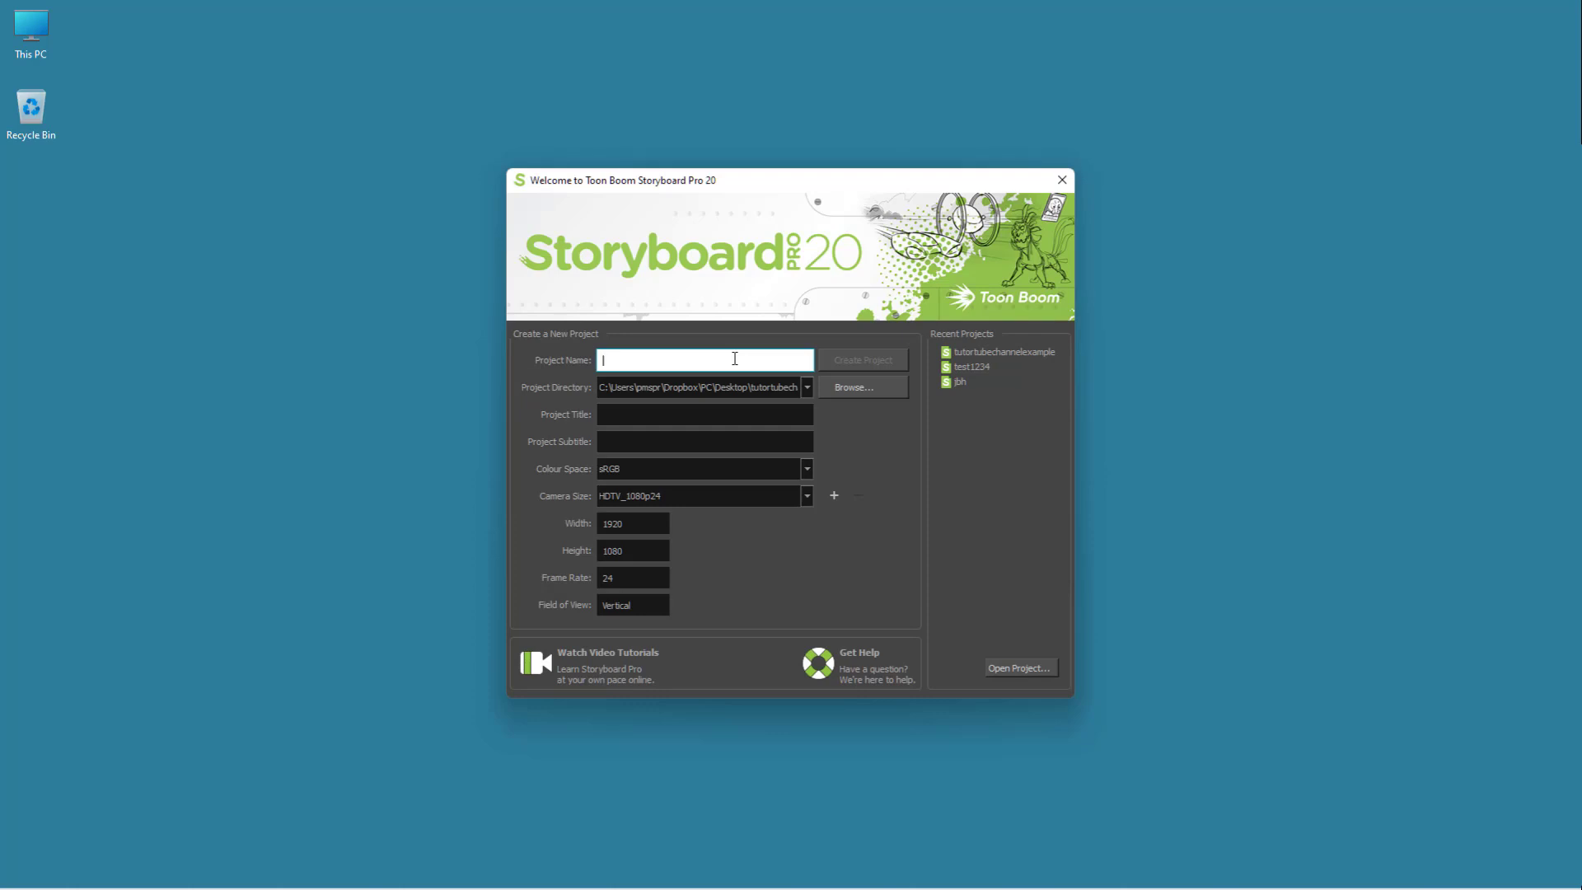
pyautogui.moveTo(722, 353)
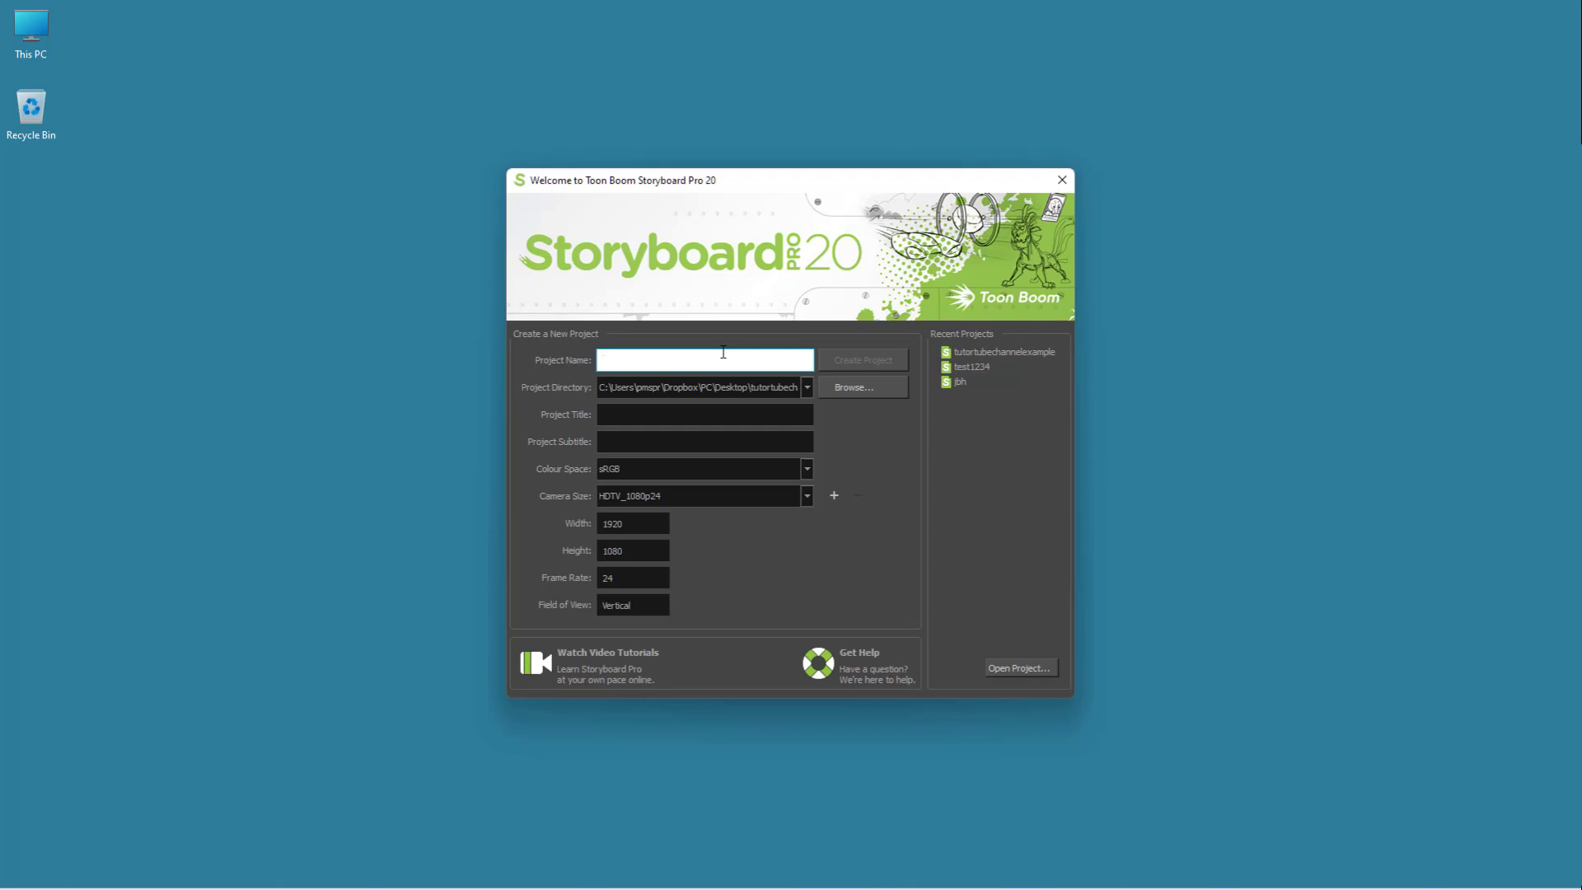
pyautogui.write('tutortube')
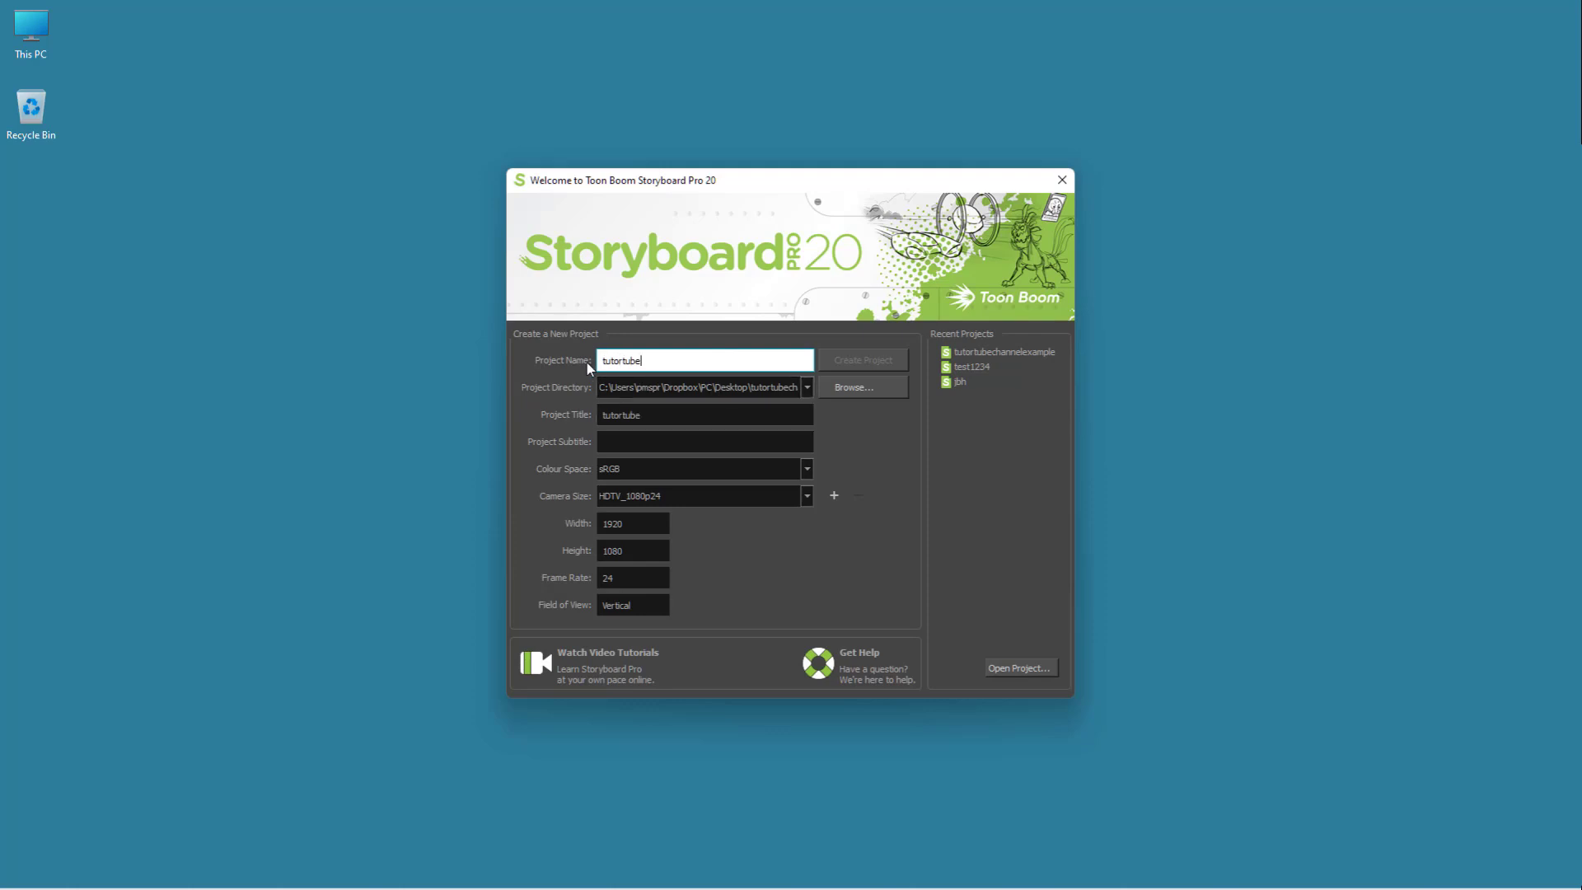
# Set the project directory to the Desktop, leaving the camera resolution unchanged.
pyautogui.click(852, 385)
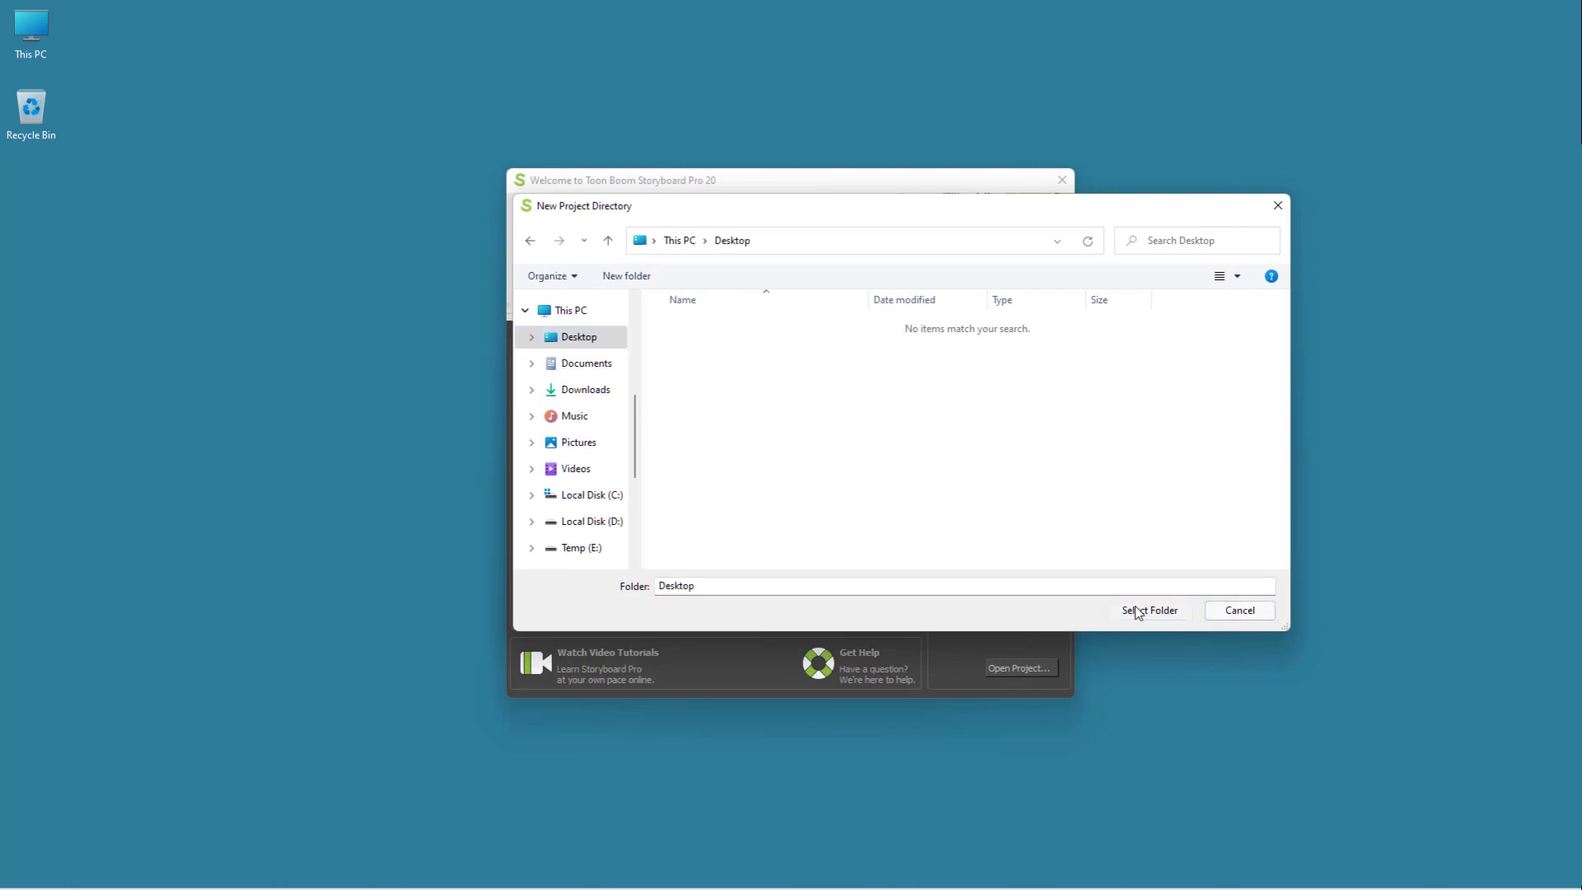
pyautogui.click(1149, 609)
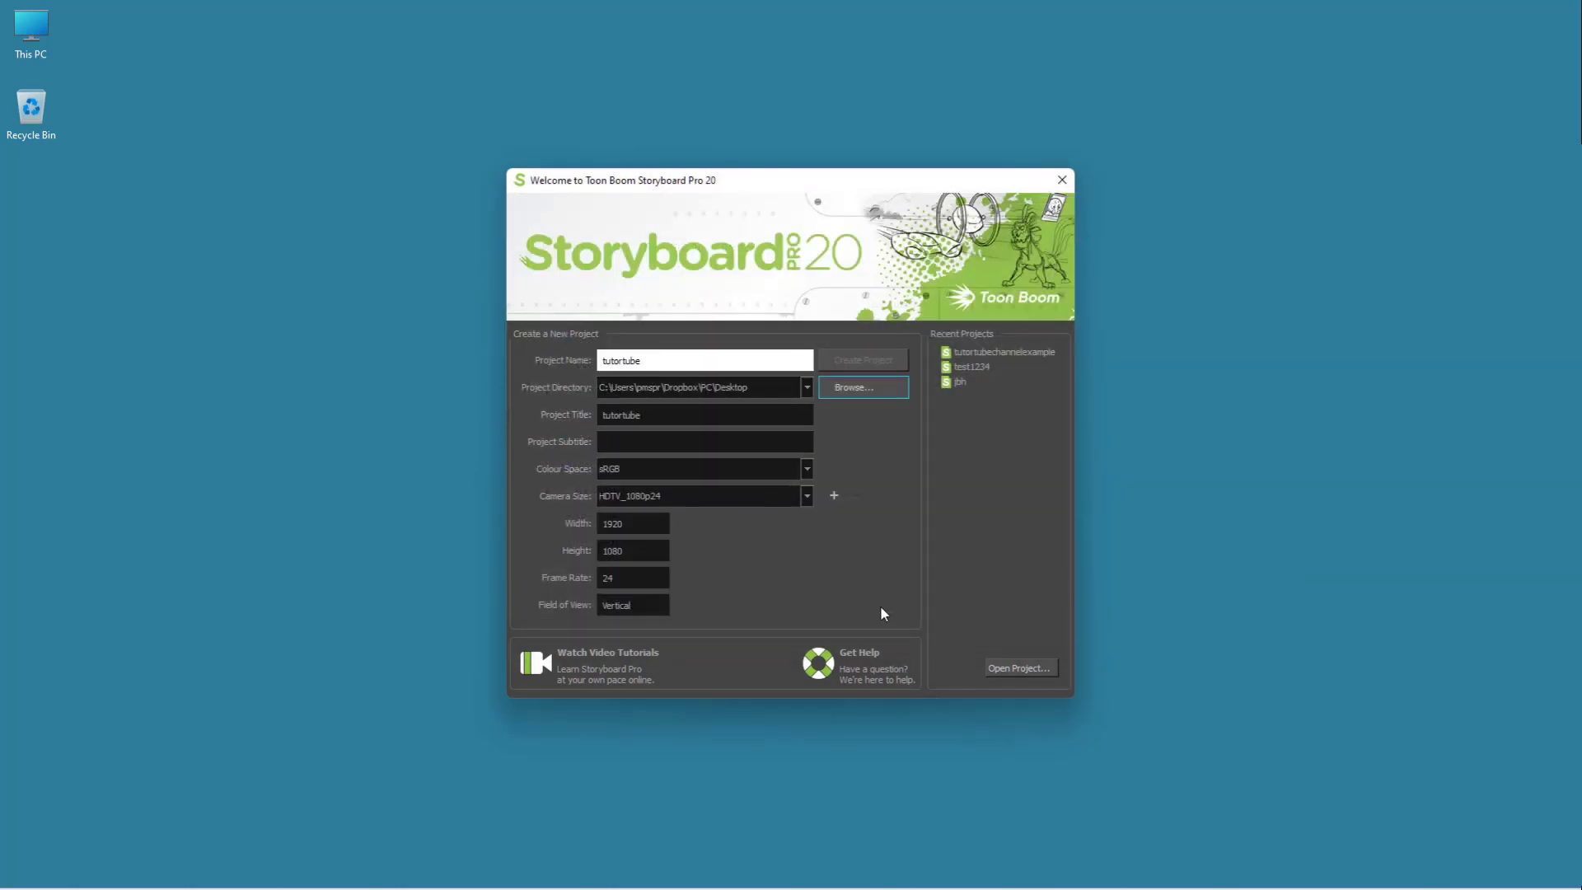
pyautogui.moveTo(1035, 603)
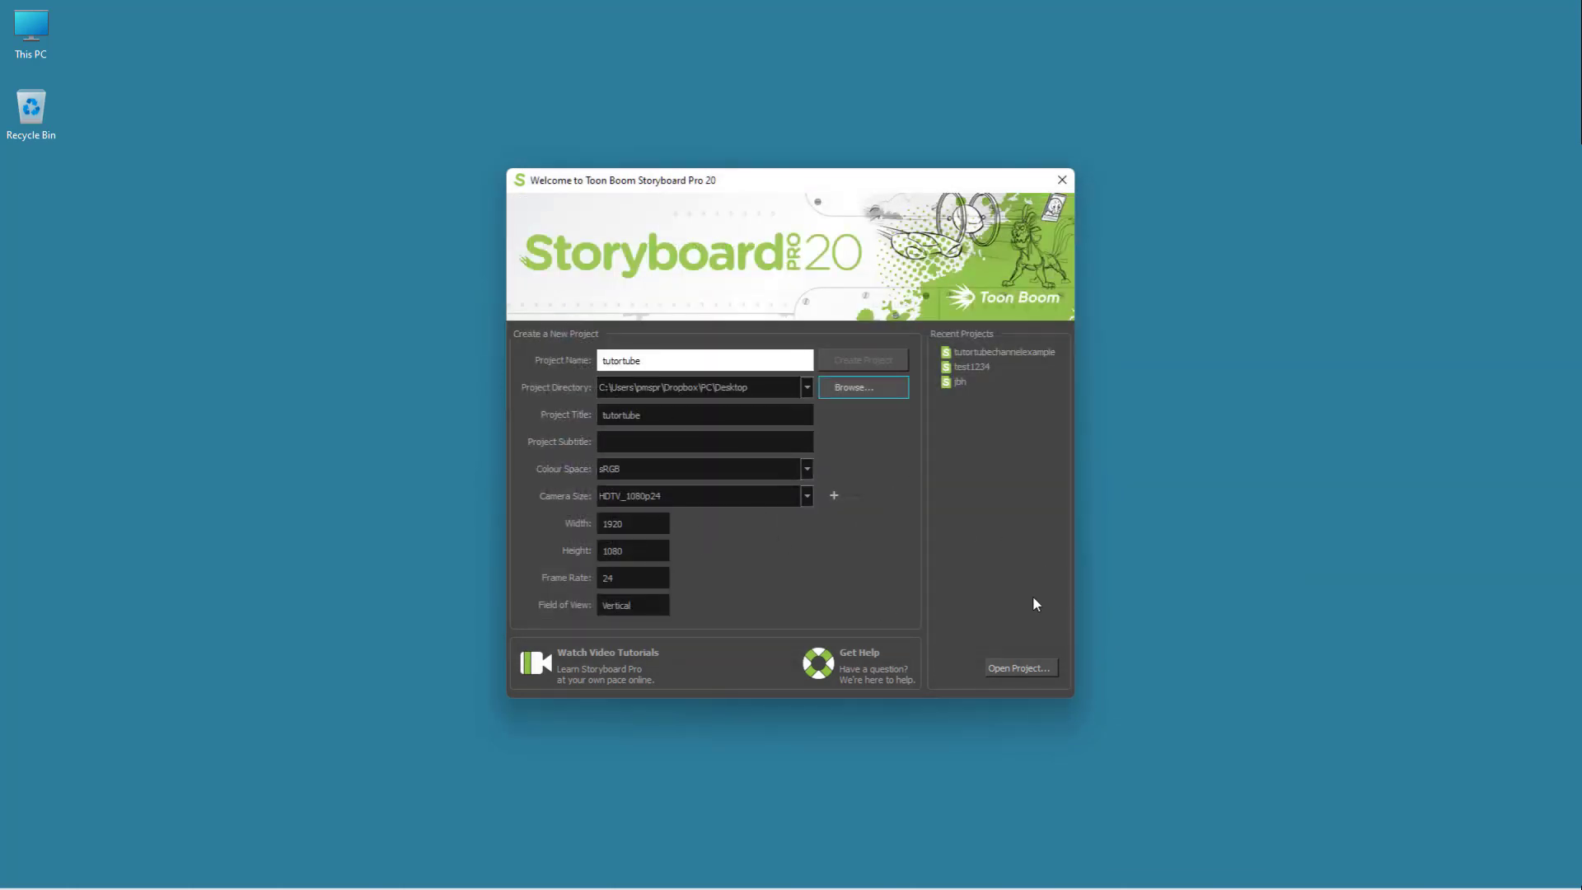
pyautogui.click(834, 496)
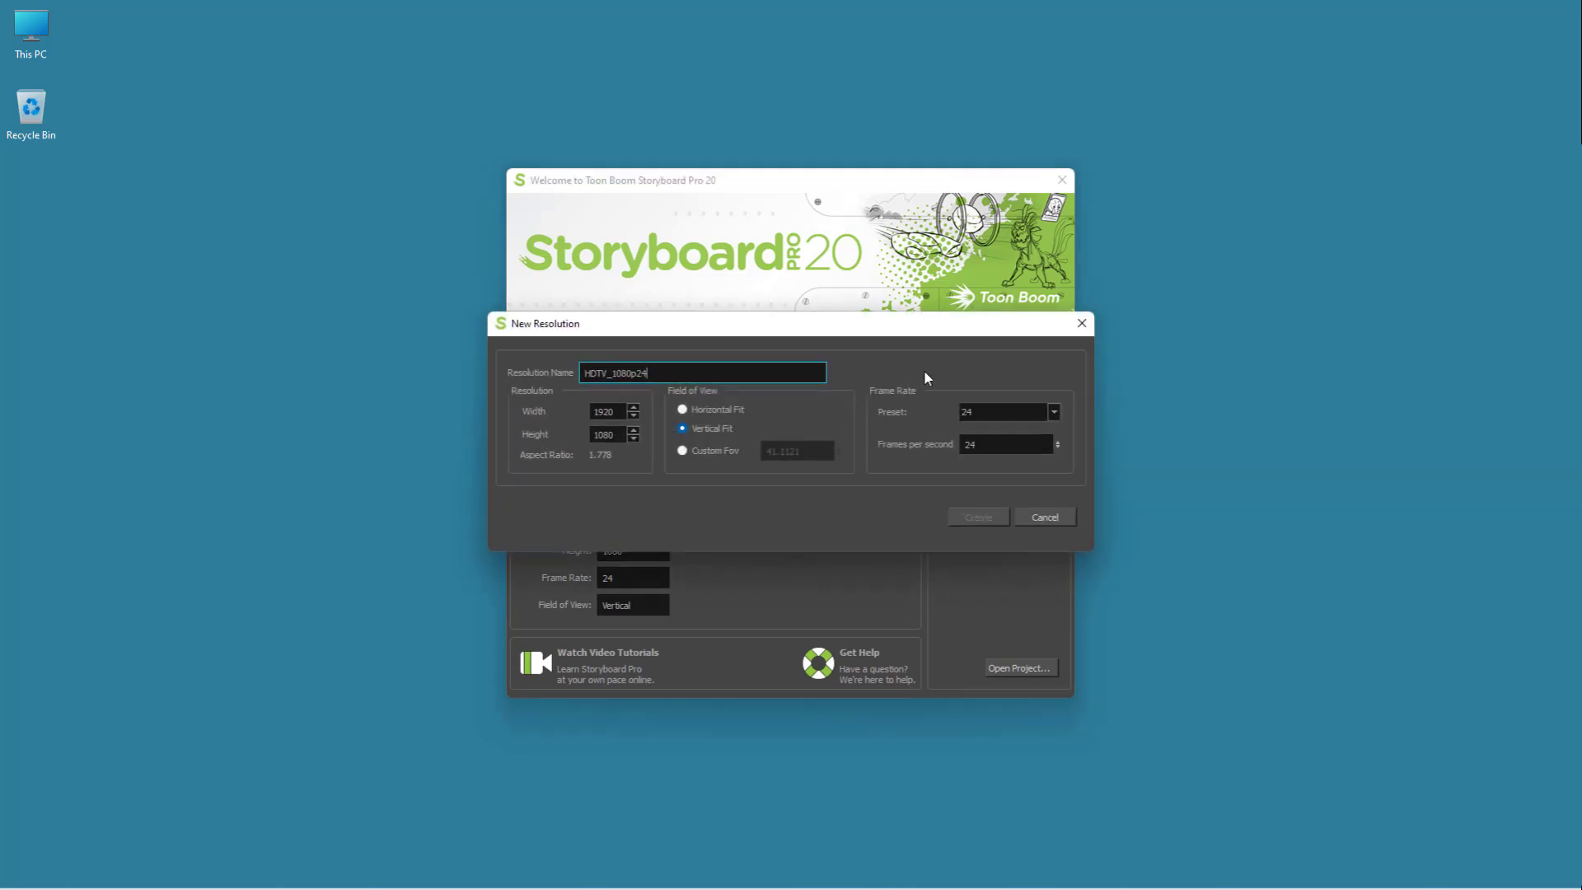
pyautogui.click(1044, 516)
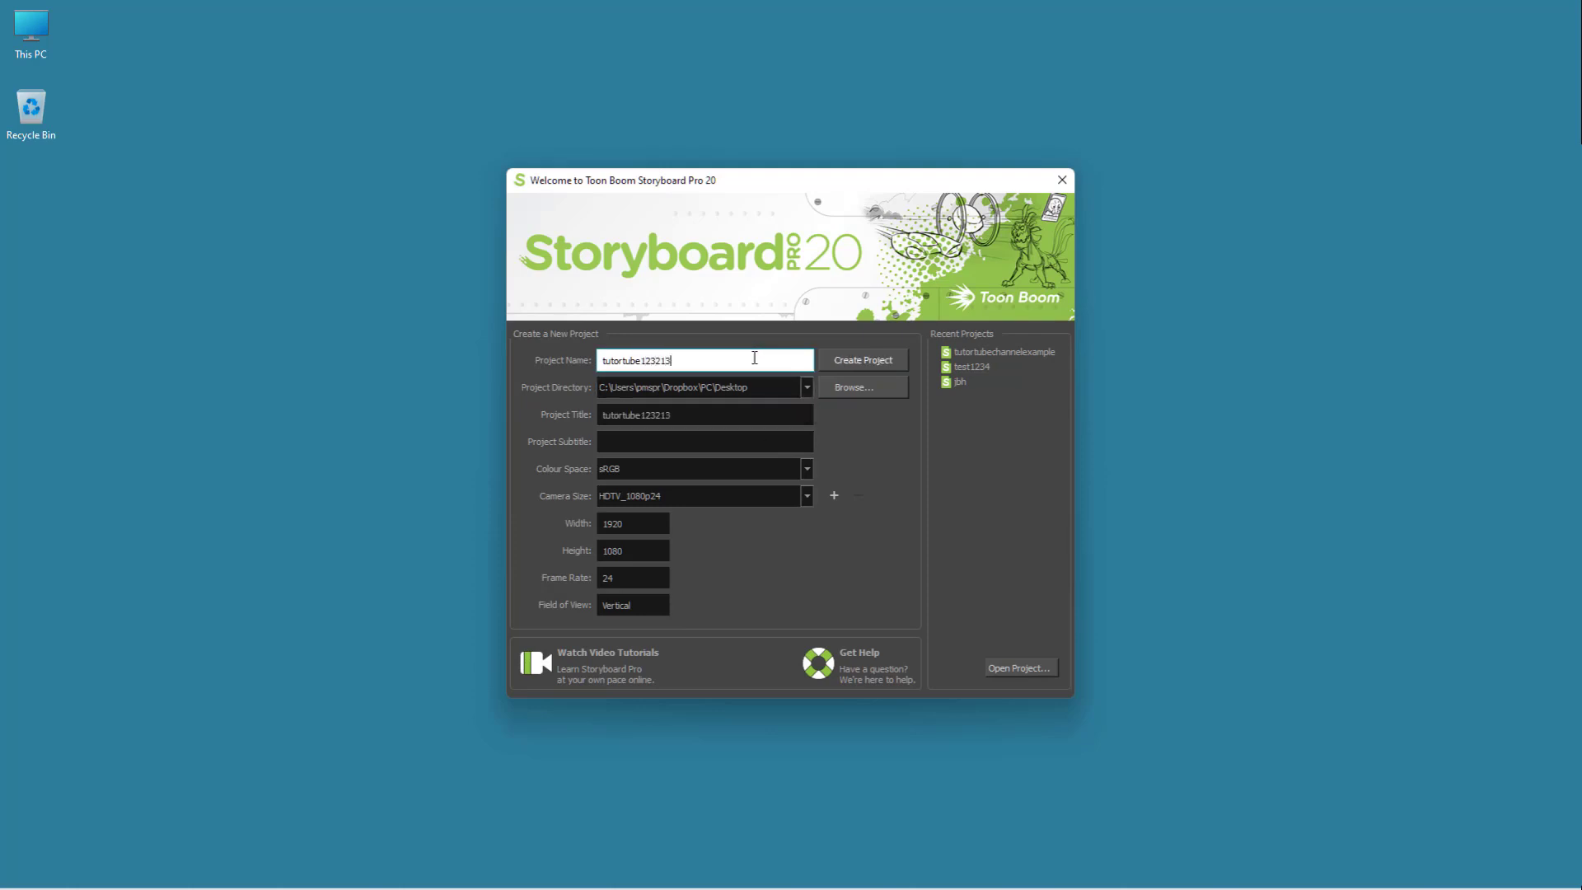
pyautogui.moveTo(716, 361)
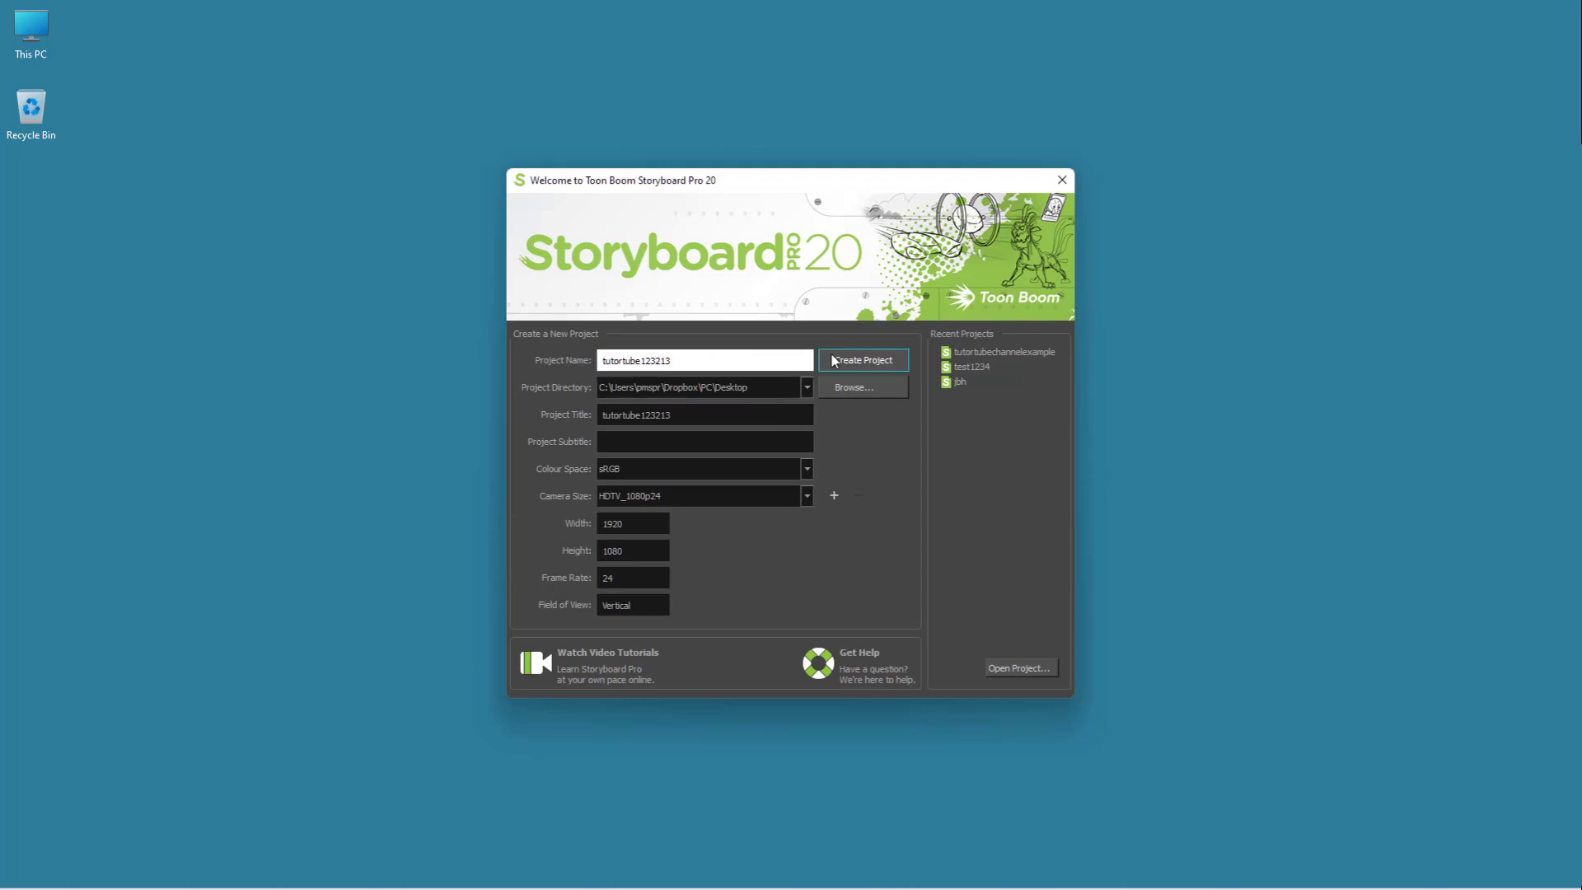
# Create the tutortube123213 project, scribble on the first panel and save it.
pyautogui.click(862, 361)
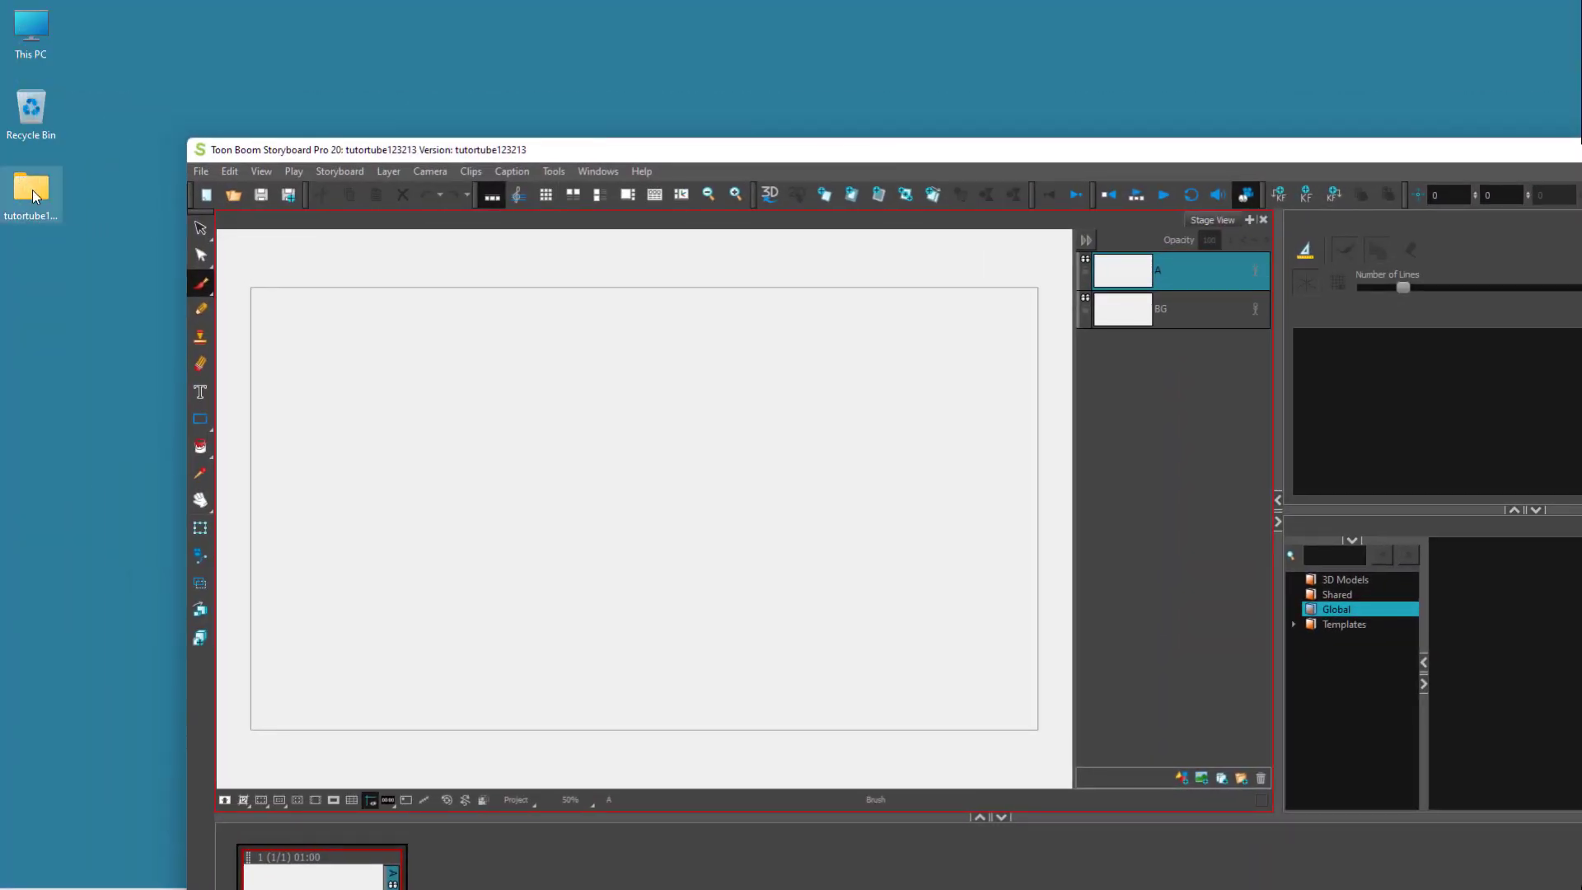
pyautogui.doubleClick(32, 190)
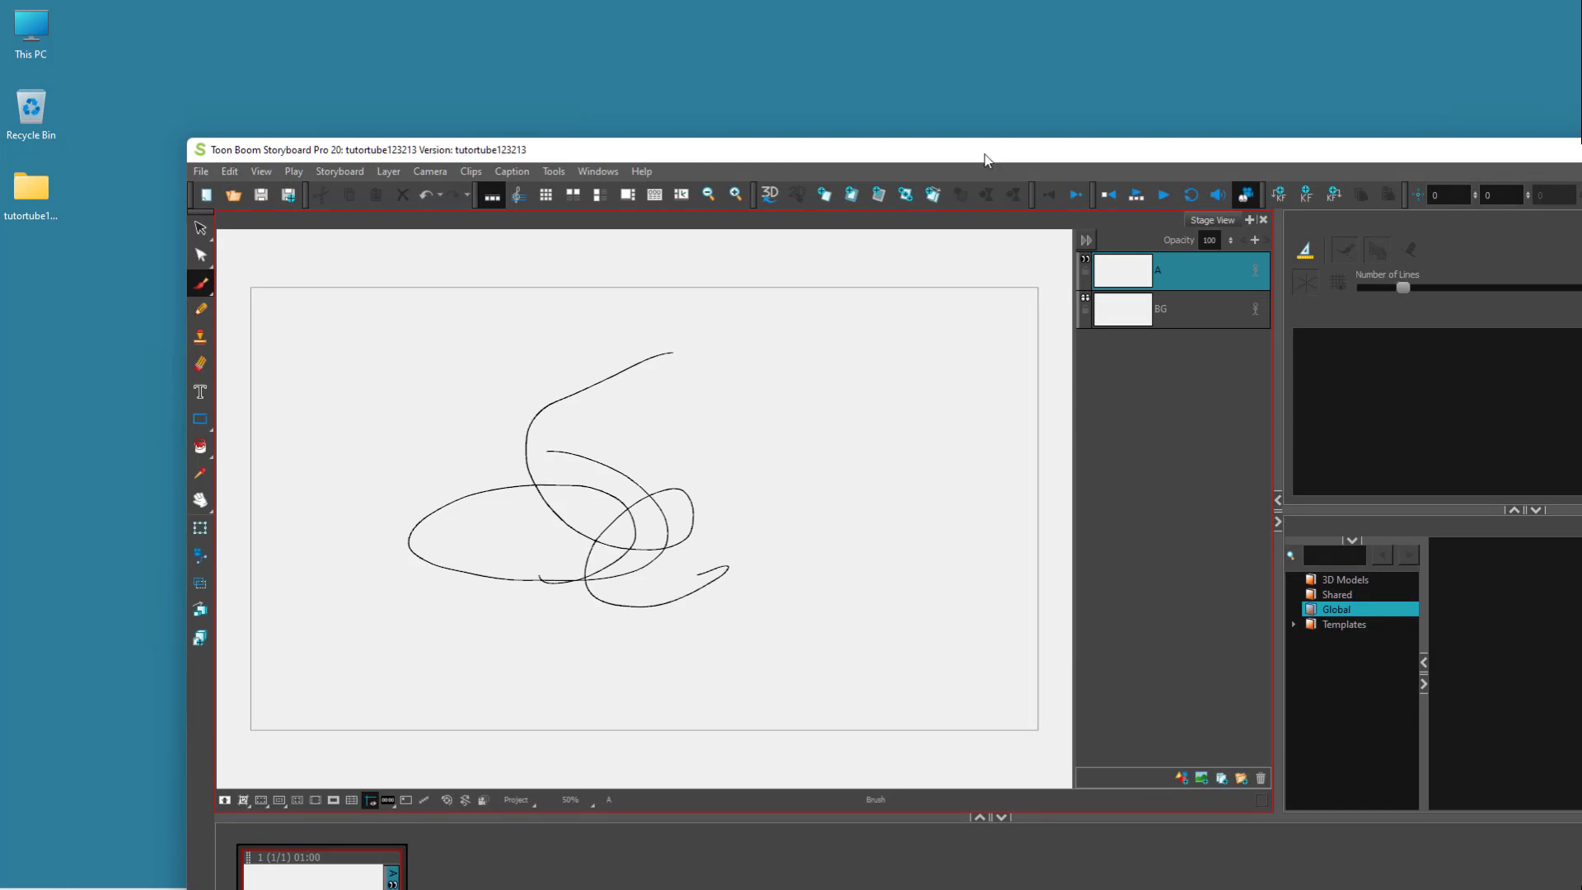
pyautogui.press('ctrl+s')
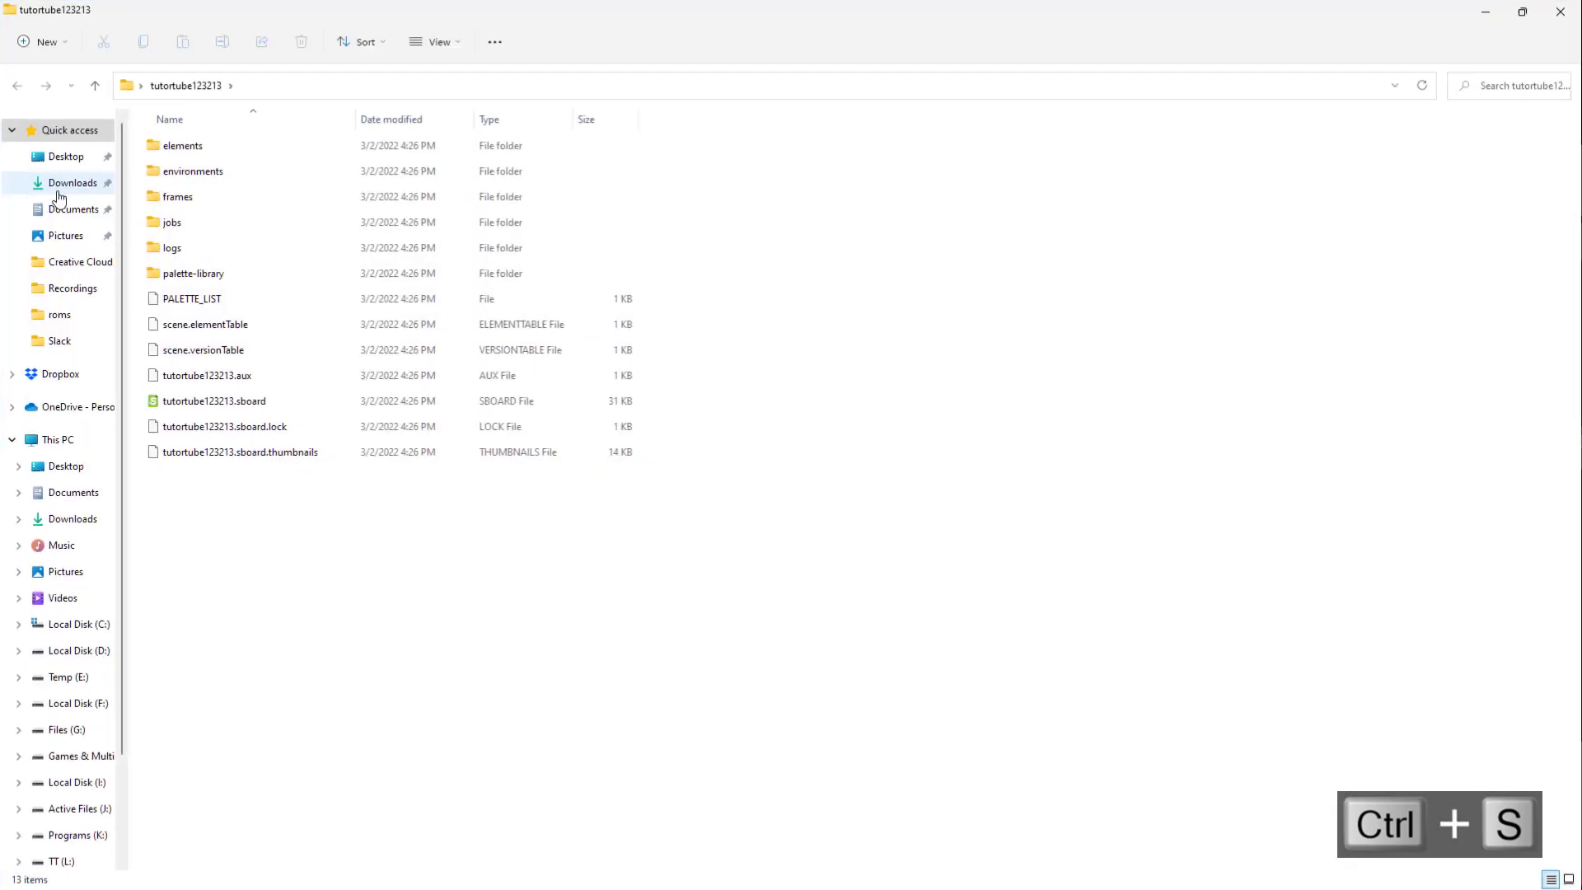
pyautogui.doubleClick(178, 196)
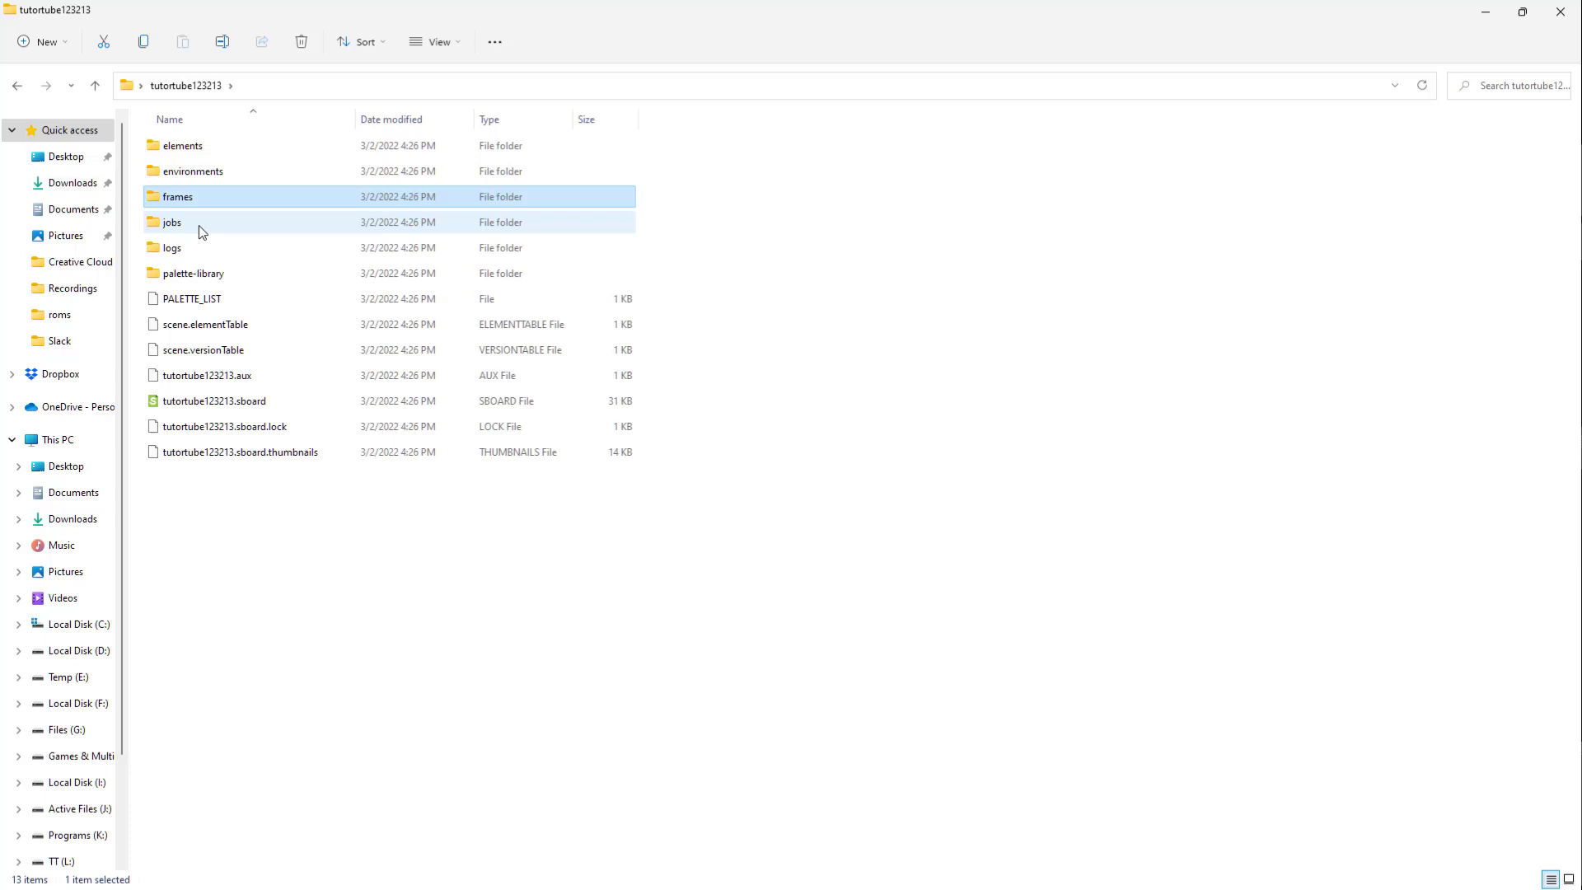
pyautogui.doubleClick(191, 170)
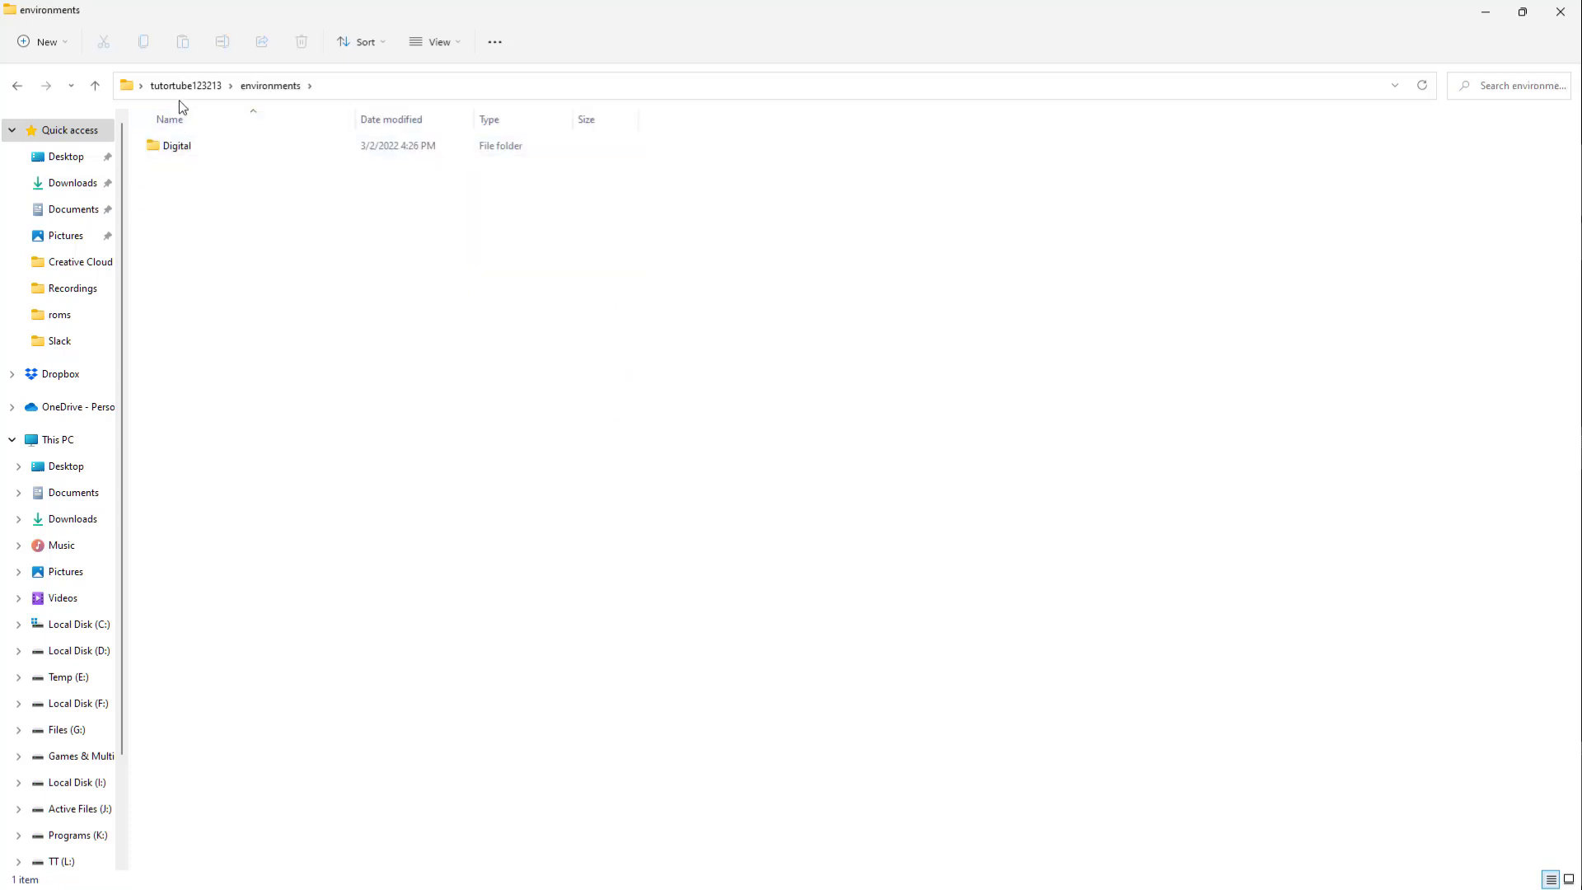
pyautogui.click(177, 145)
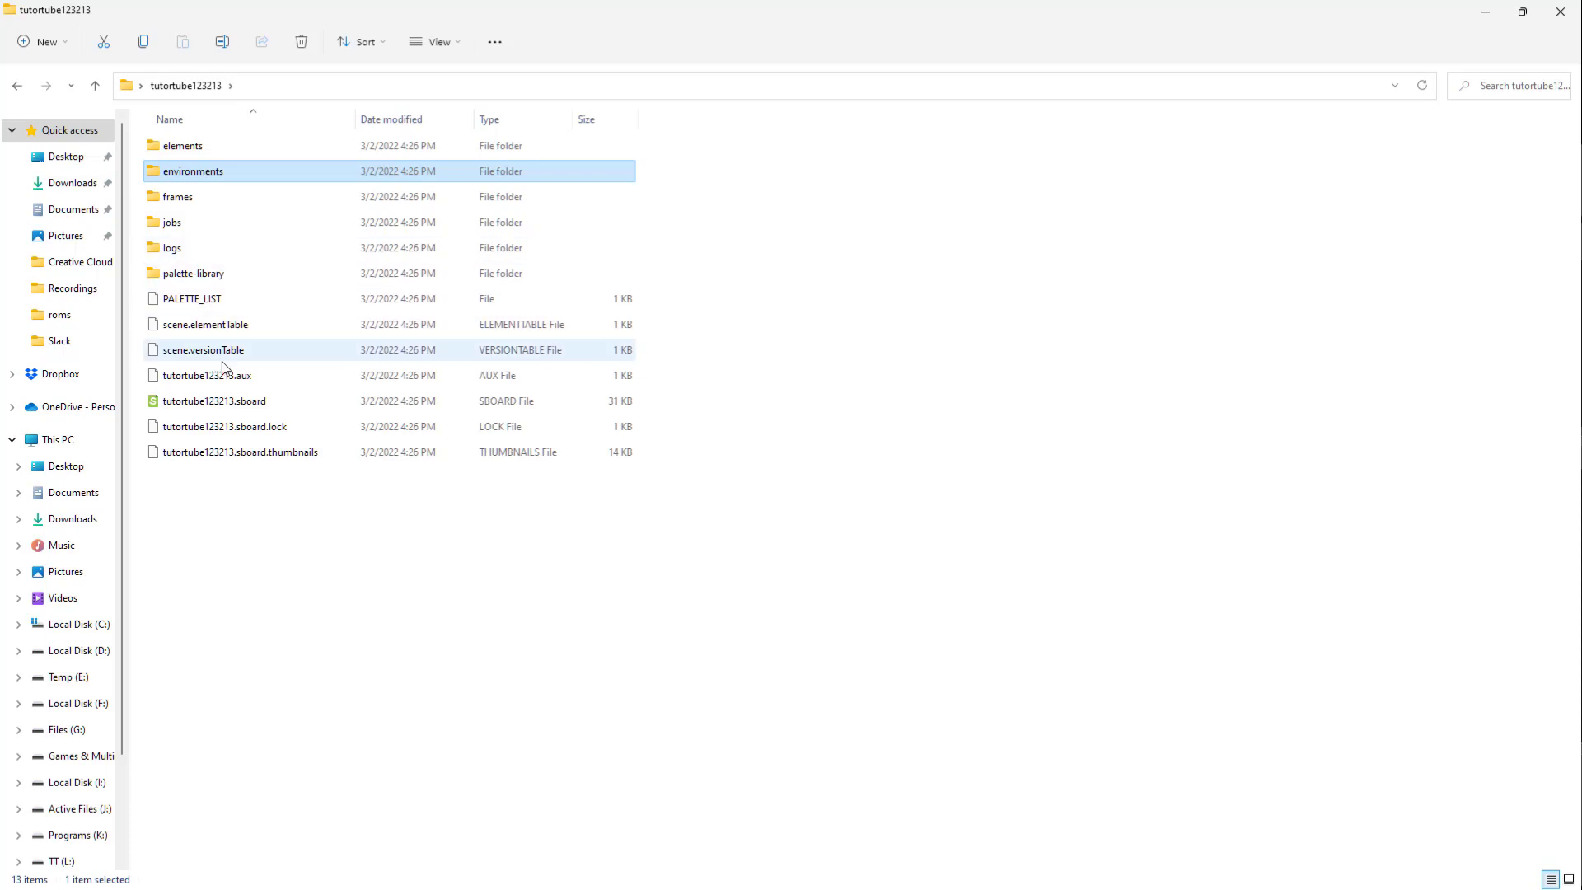
pyautogui.doubleClick(172, 247)
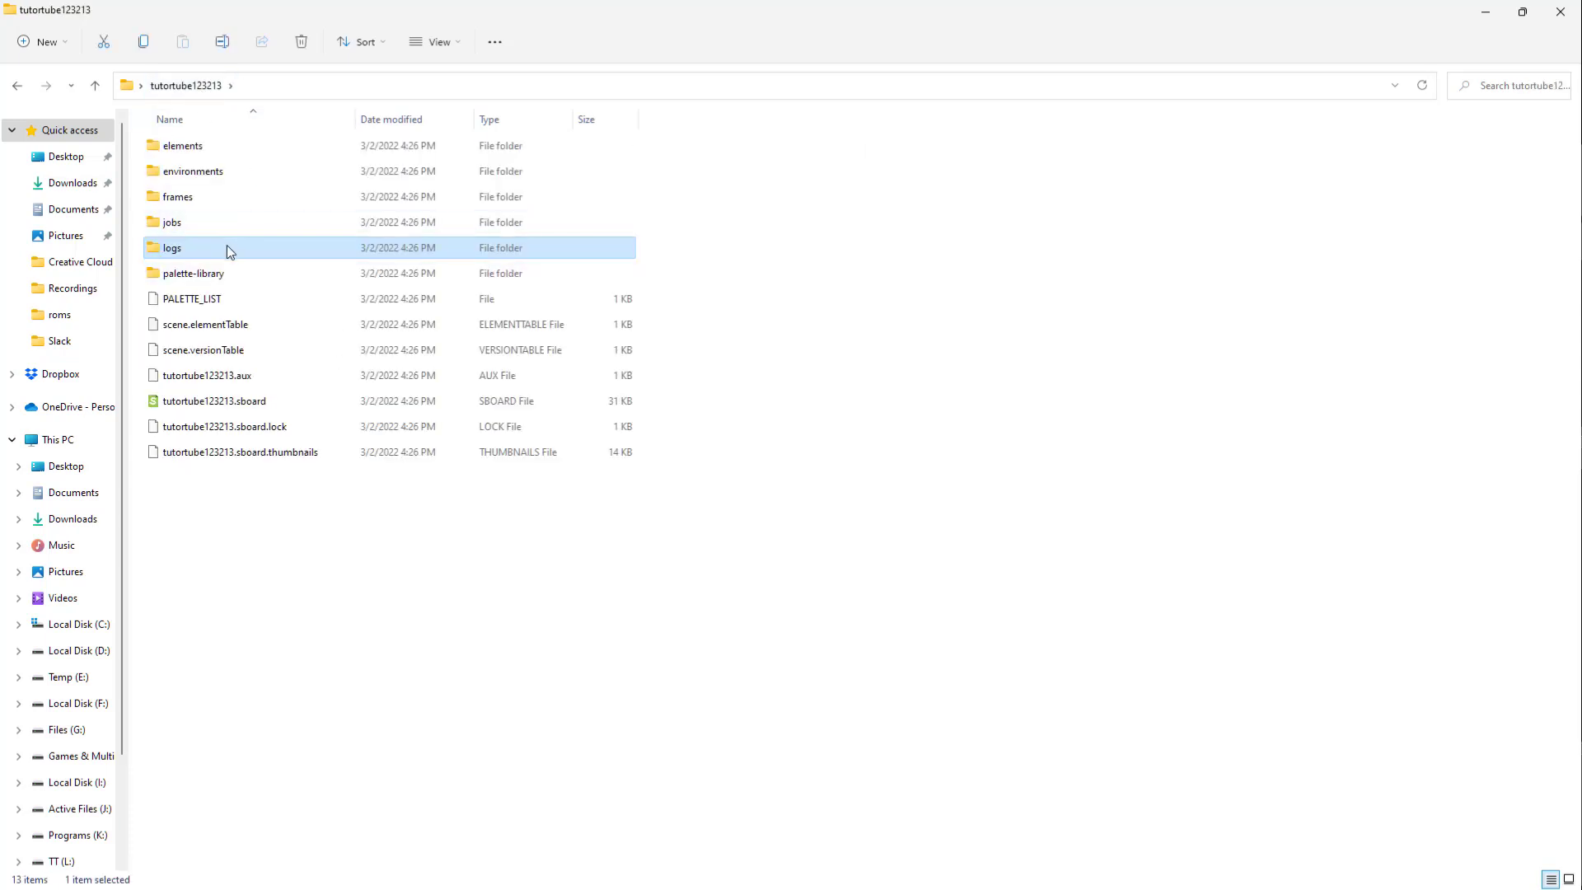
pyautogui.doubleClick(178, 196)
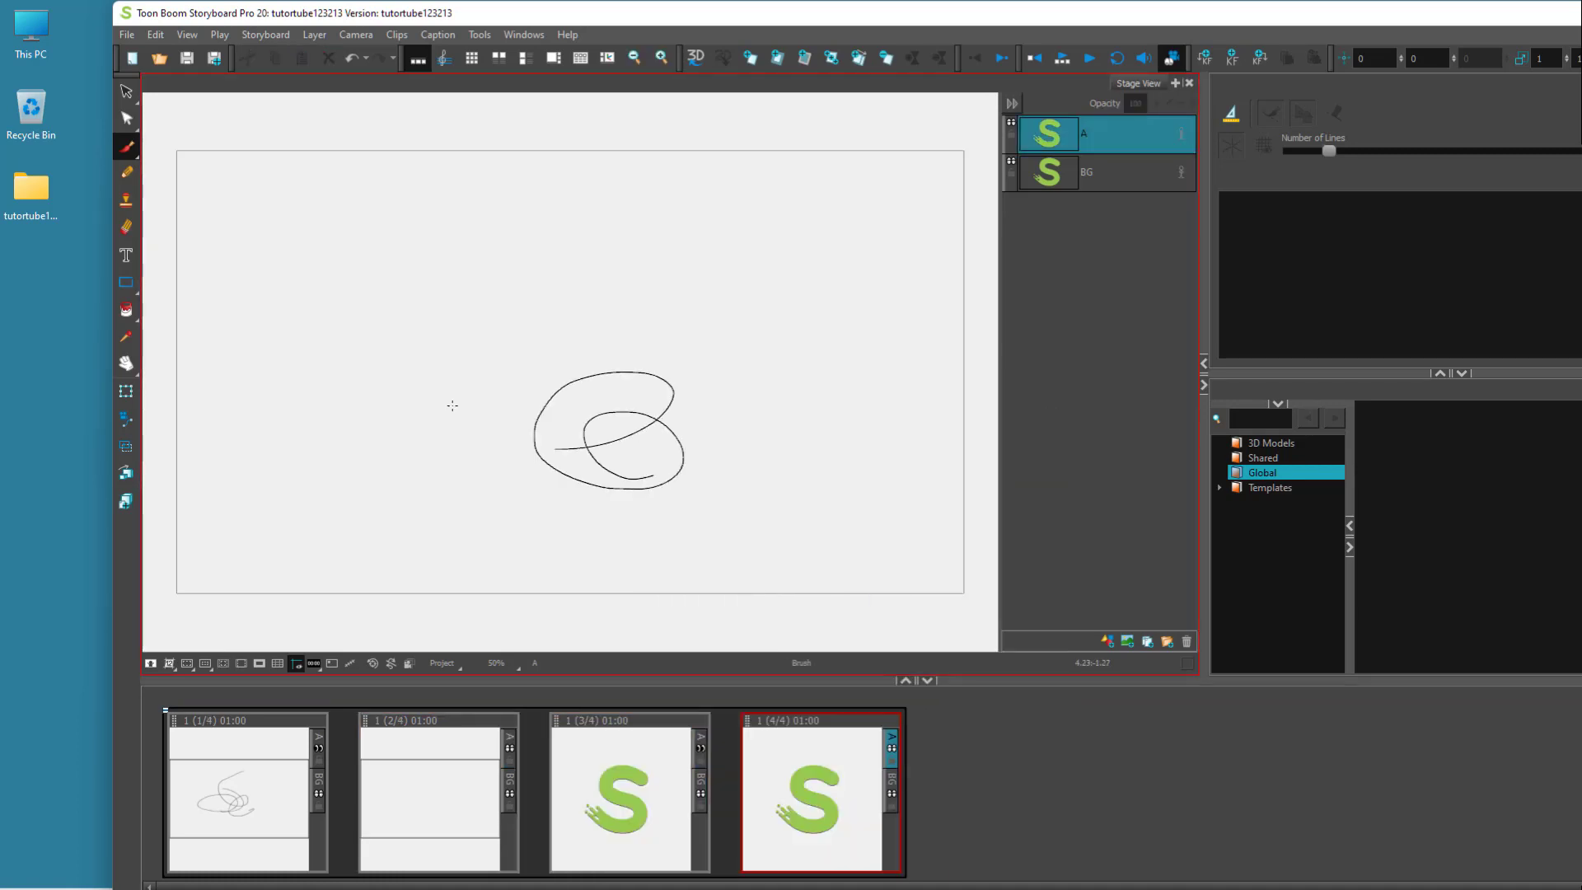
# Sketch a curve on the second panel and save the four-panel storyboard.
pyautogui.click(627, 794)
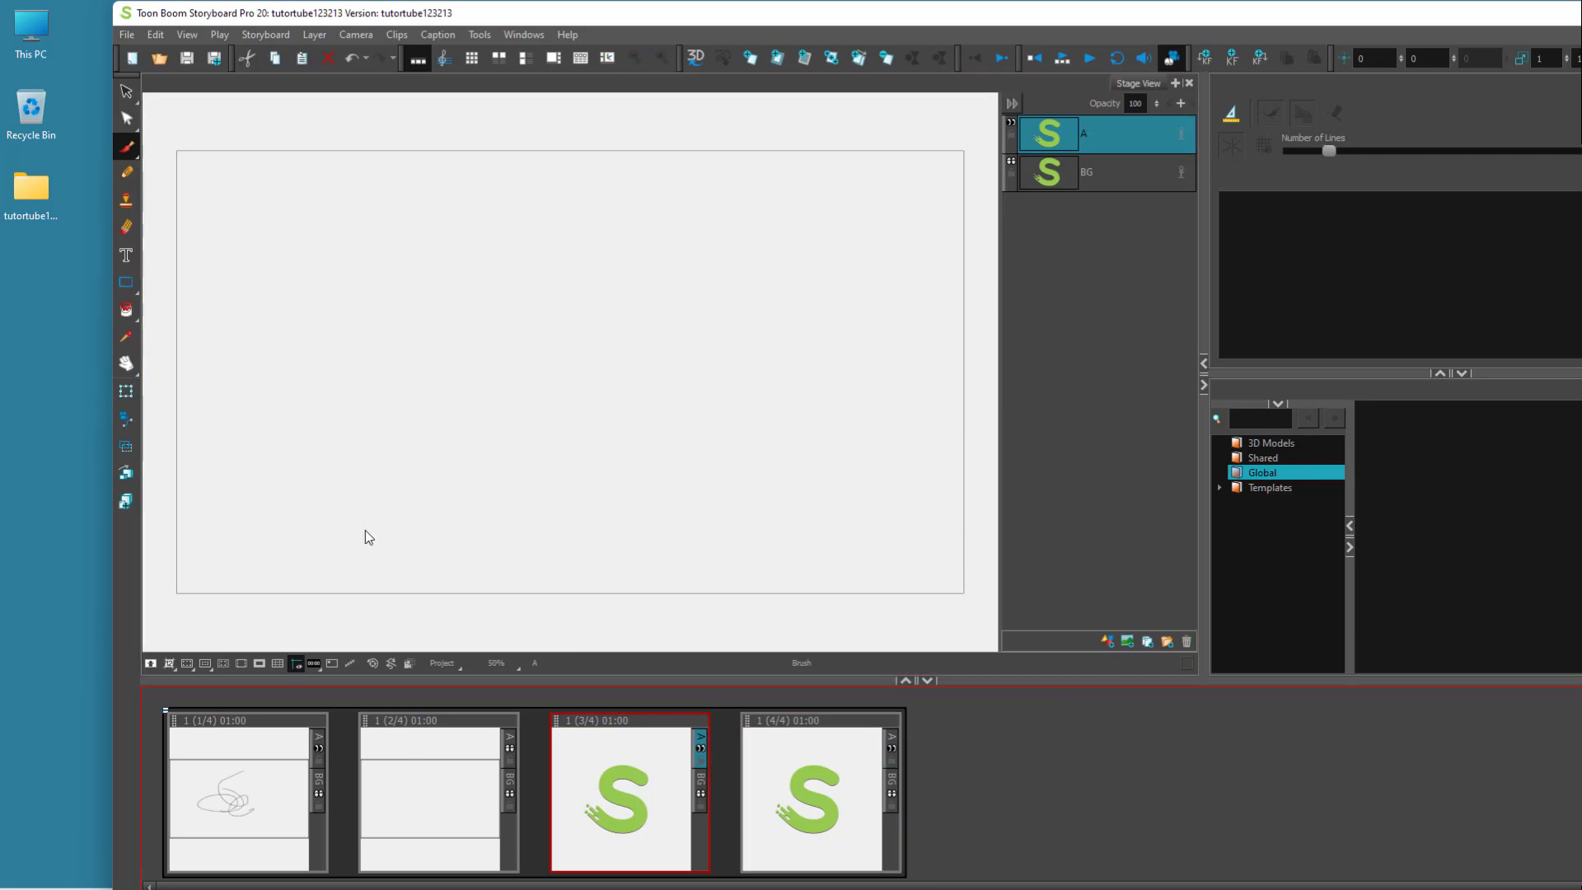
pyautogui.click(245, 794)
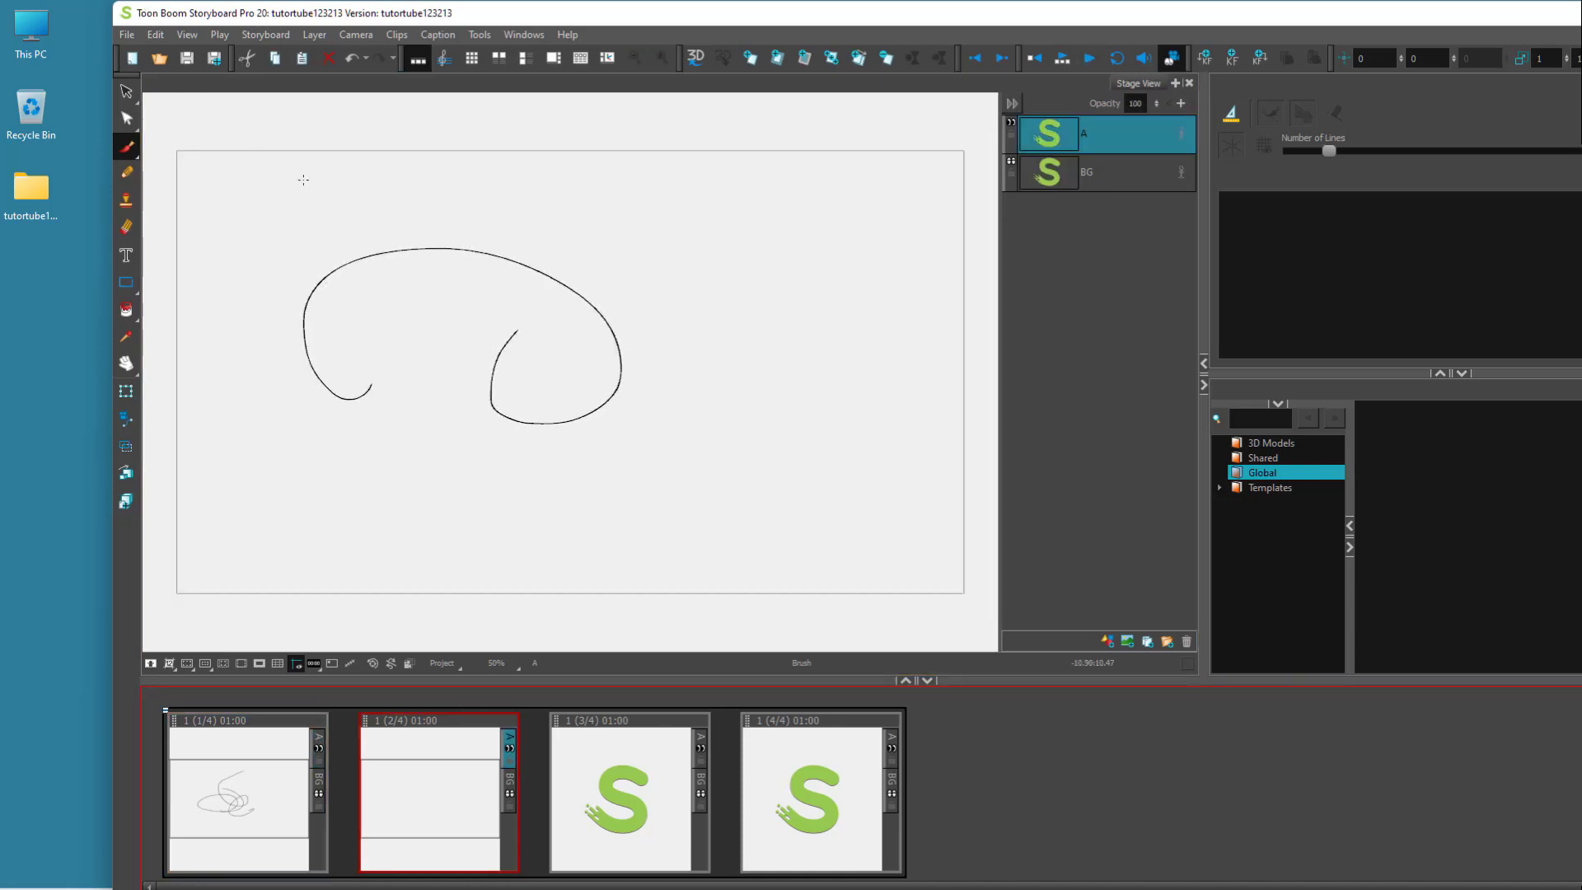
pyautogui.press('ctrl+s')
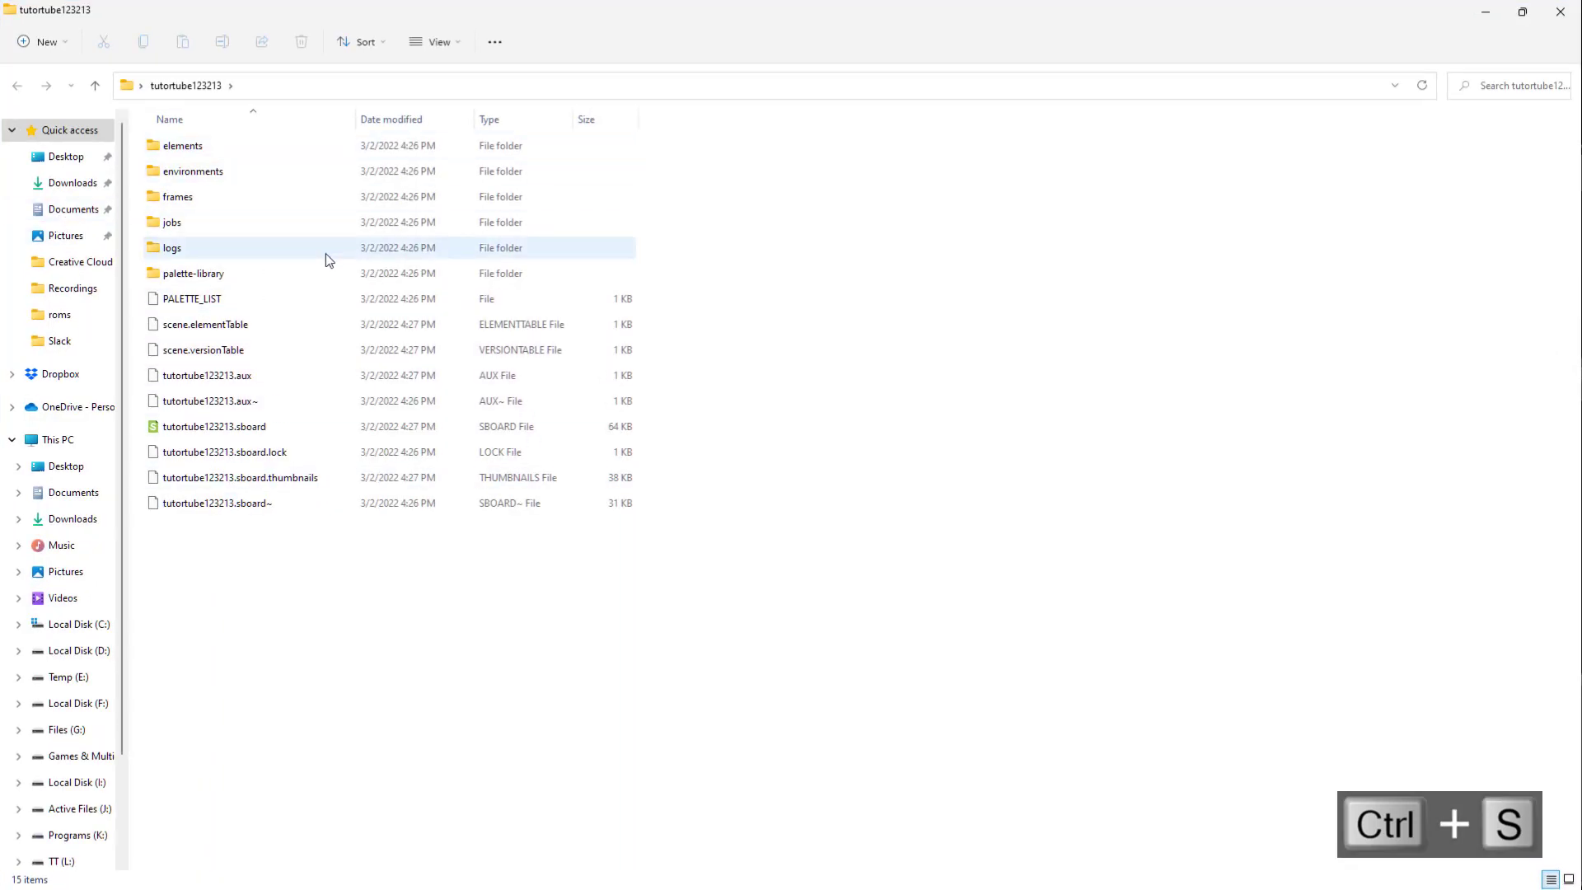
# Browse the project subfolders and look inside elements and its Draw folder.
pyautogui.click(171, 223)
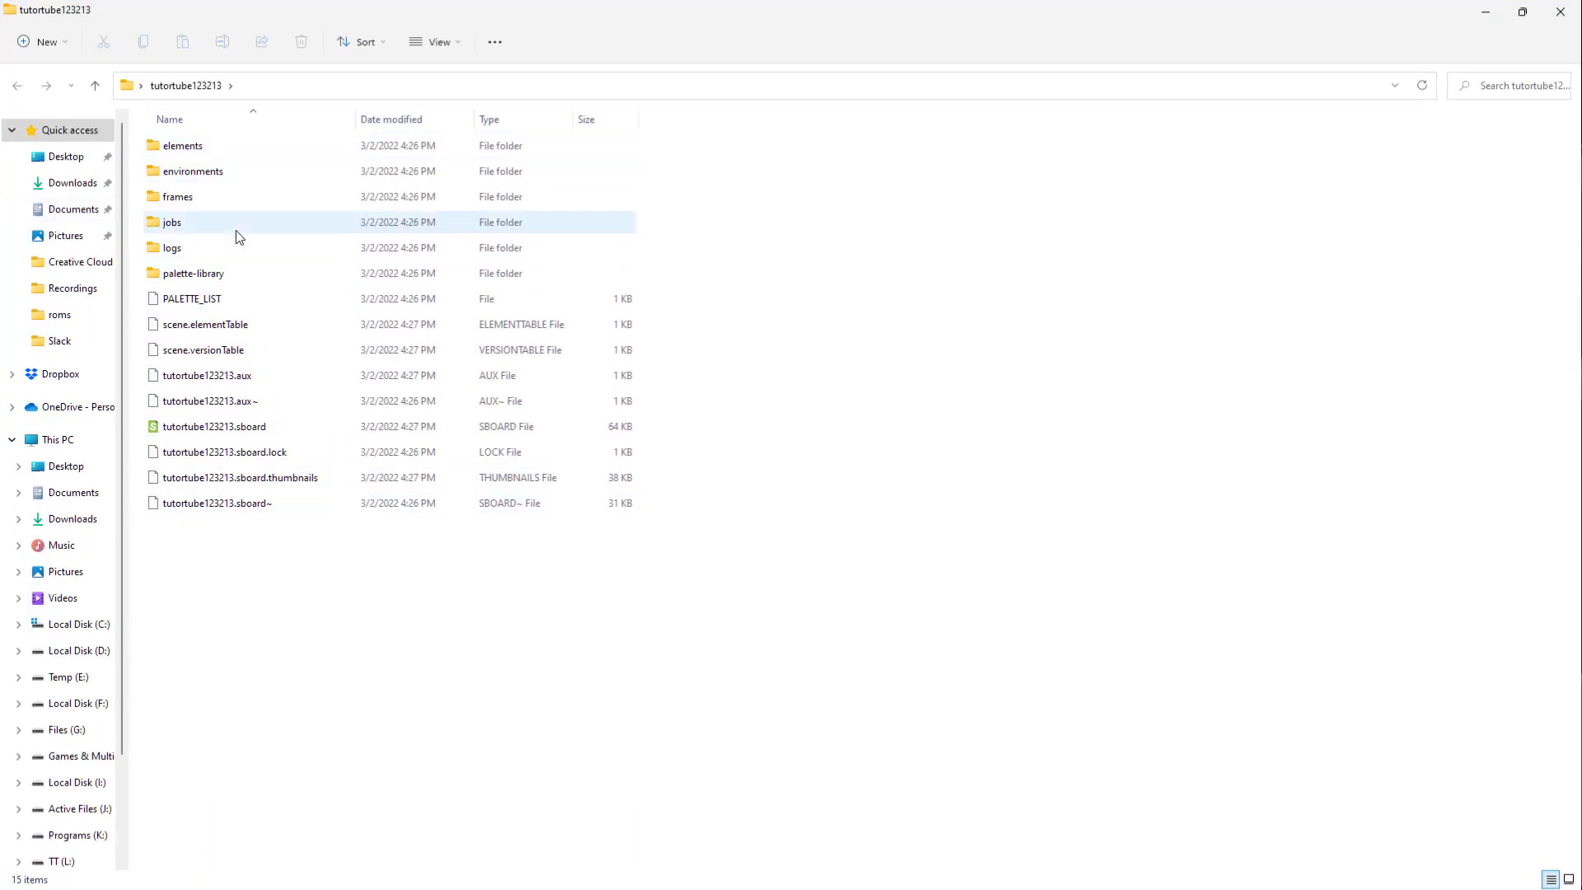
pyautogui.click(178, 196)
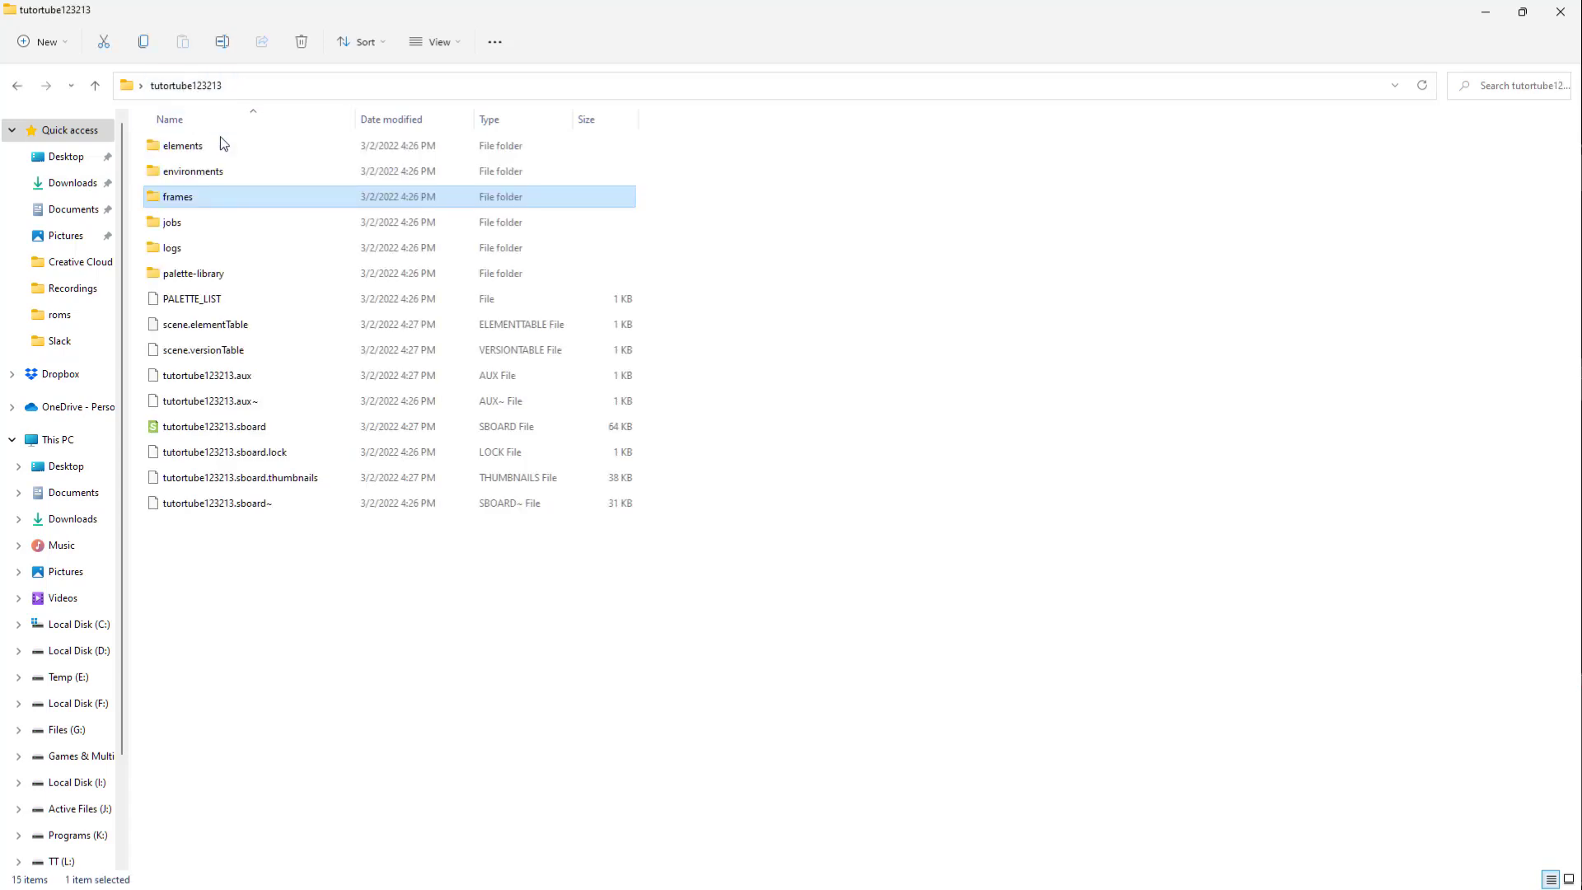
pyautogui.click(192, 170)
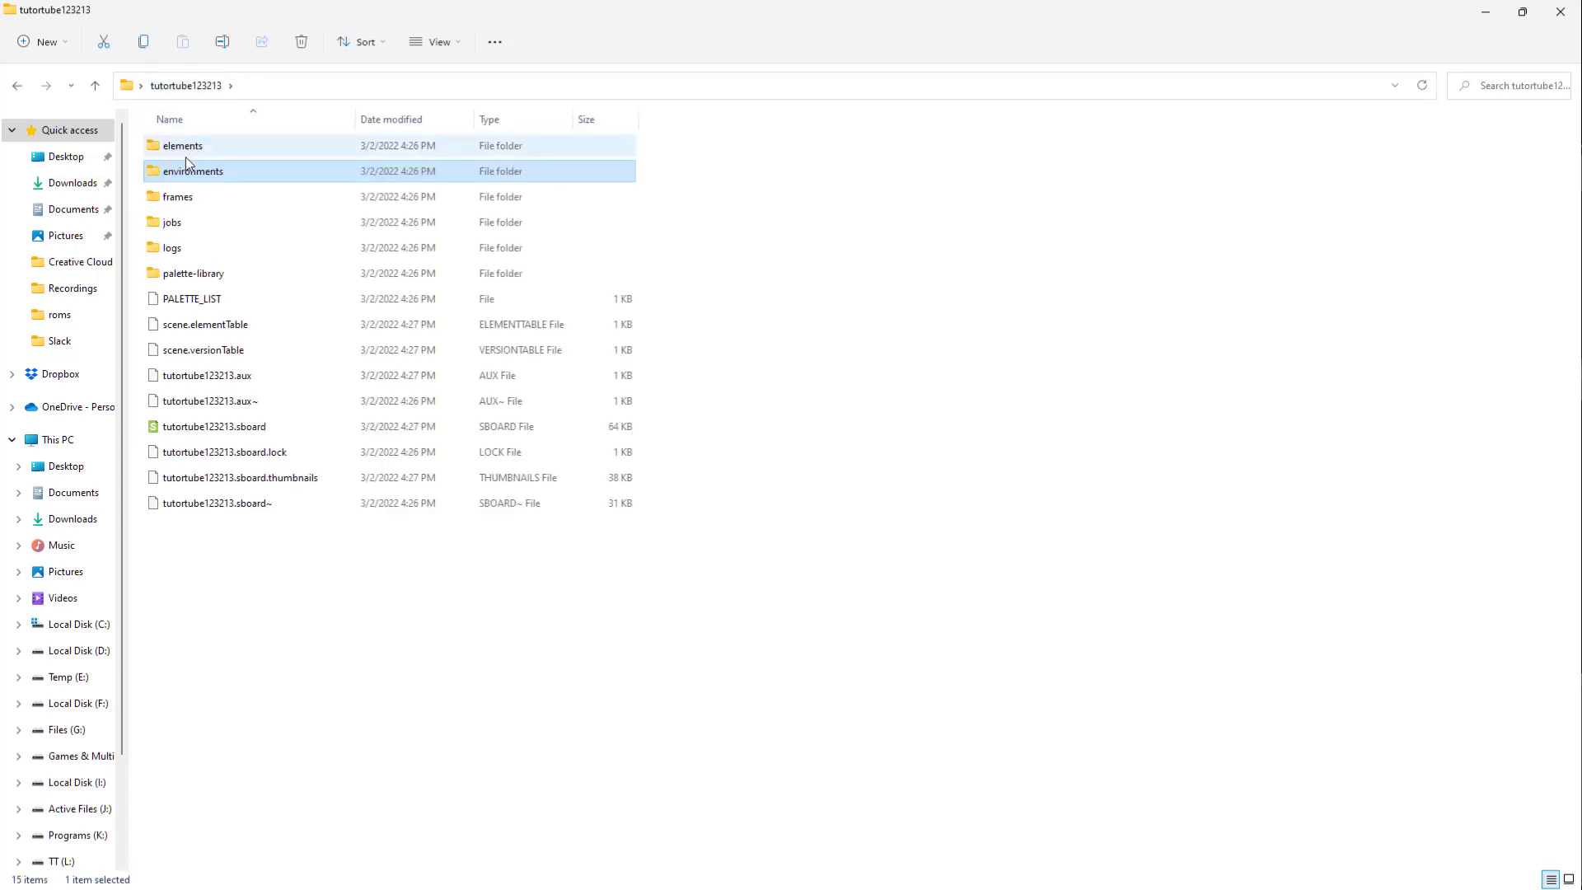
pyautogui.doubleClick(194, 170)
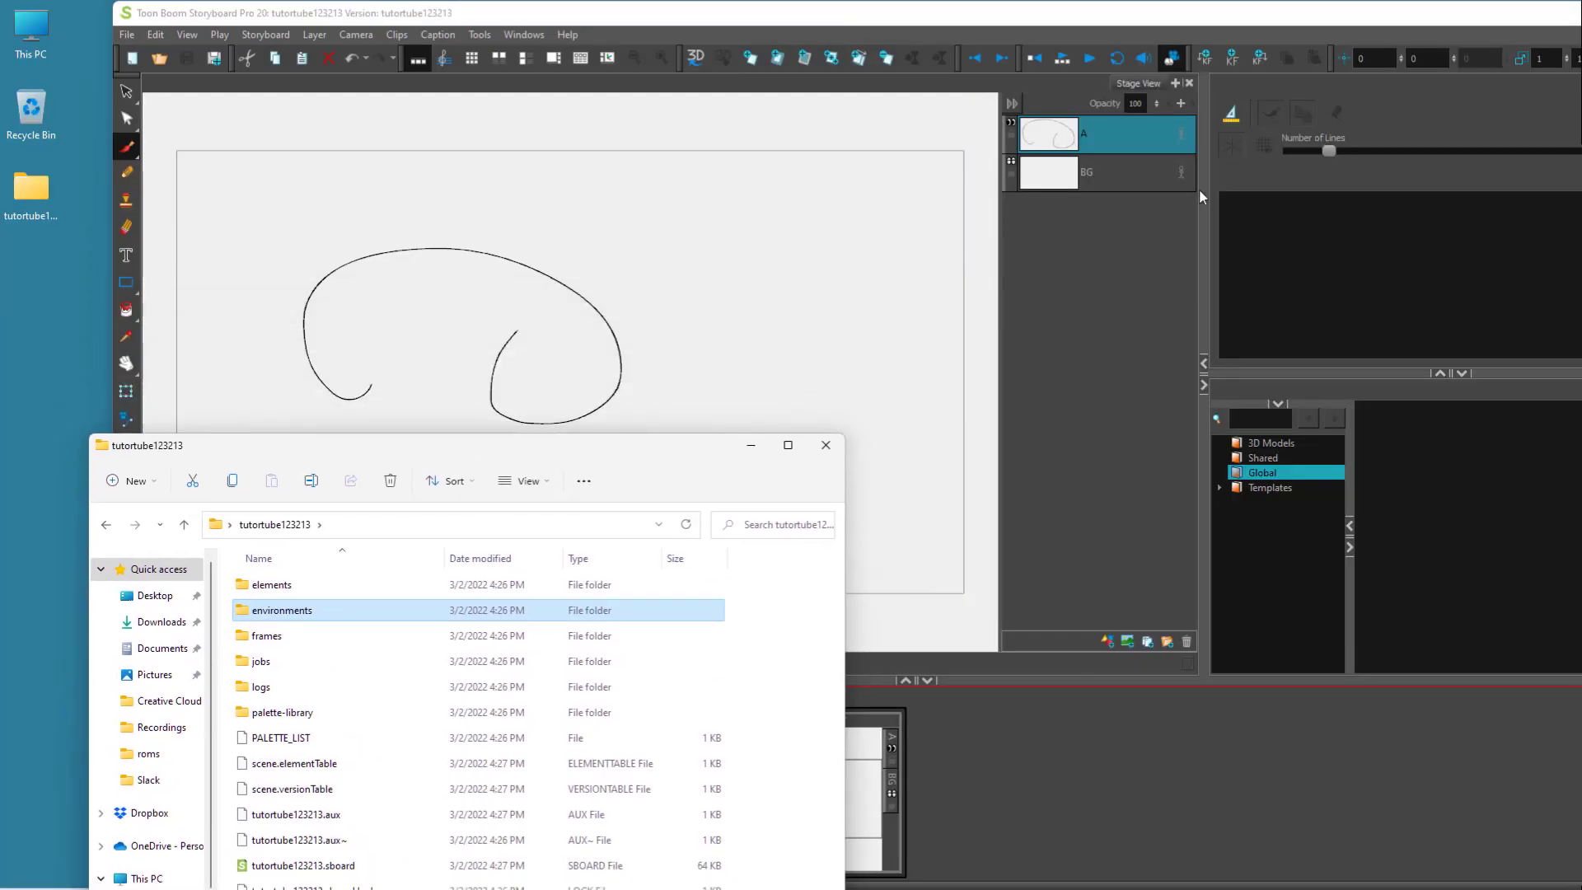
pyautogui.moveTo(308, 627)
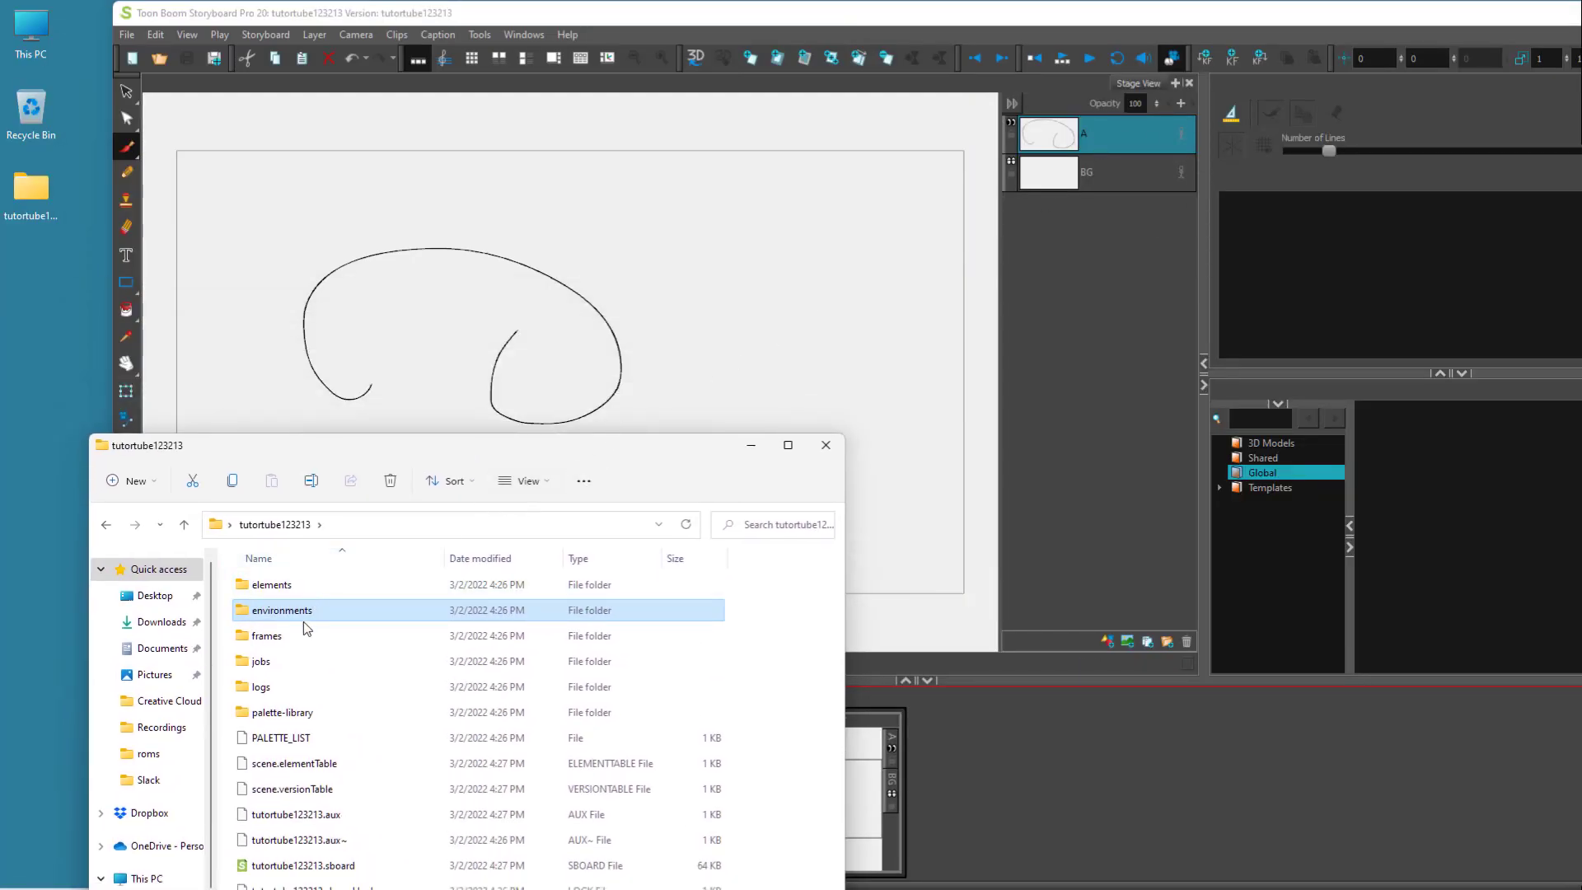
pyautogui.doubleClick(270, 583)
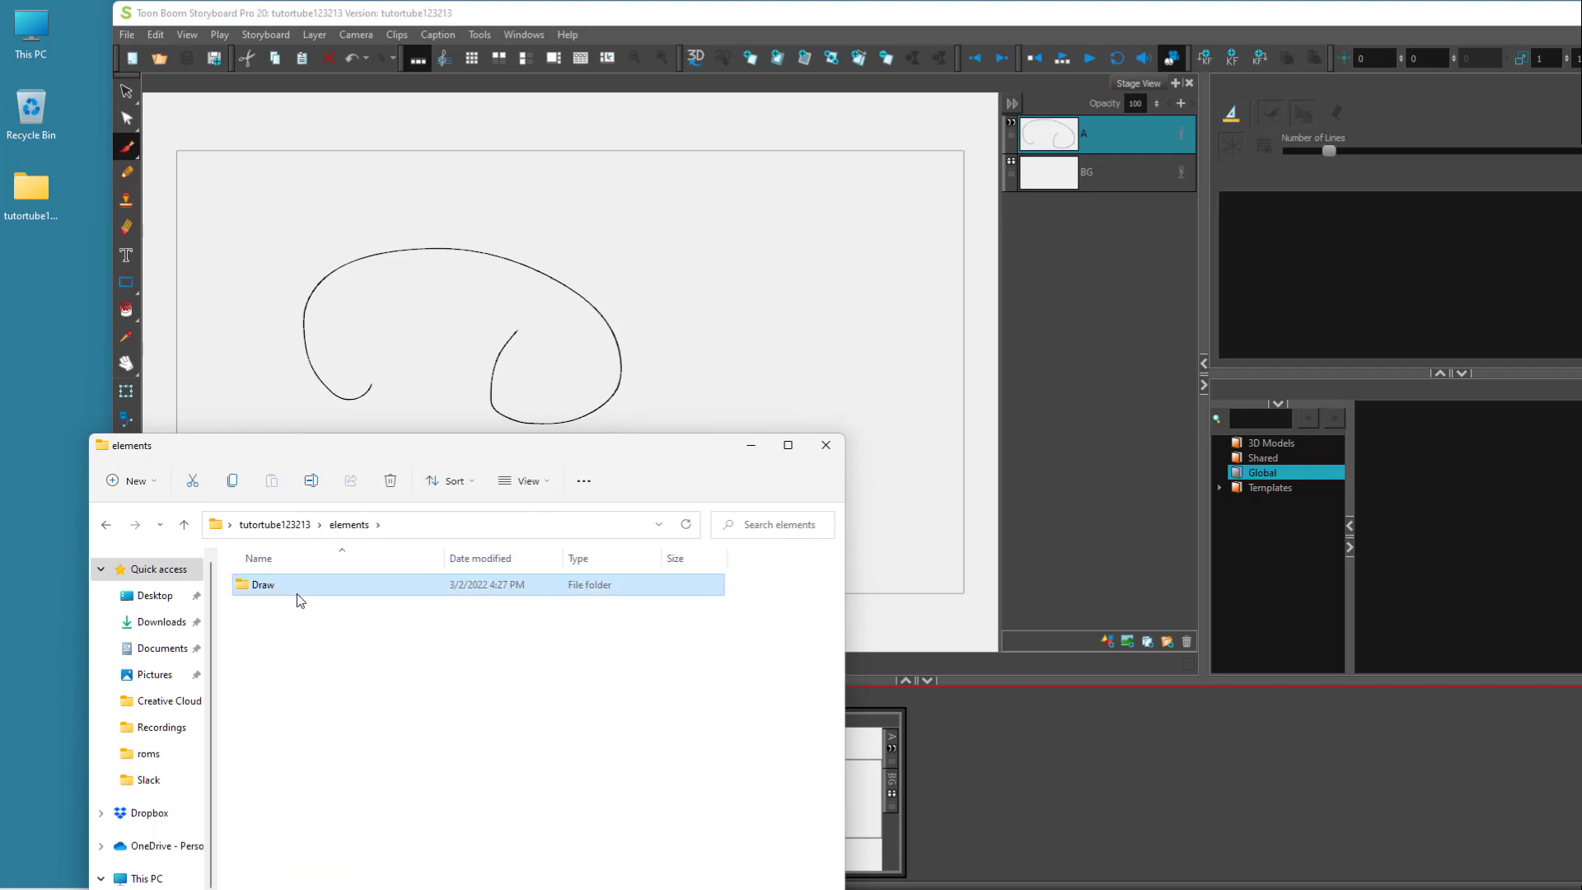
pyautogui.doubleClick(262, 583)
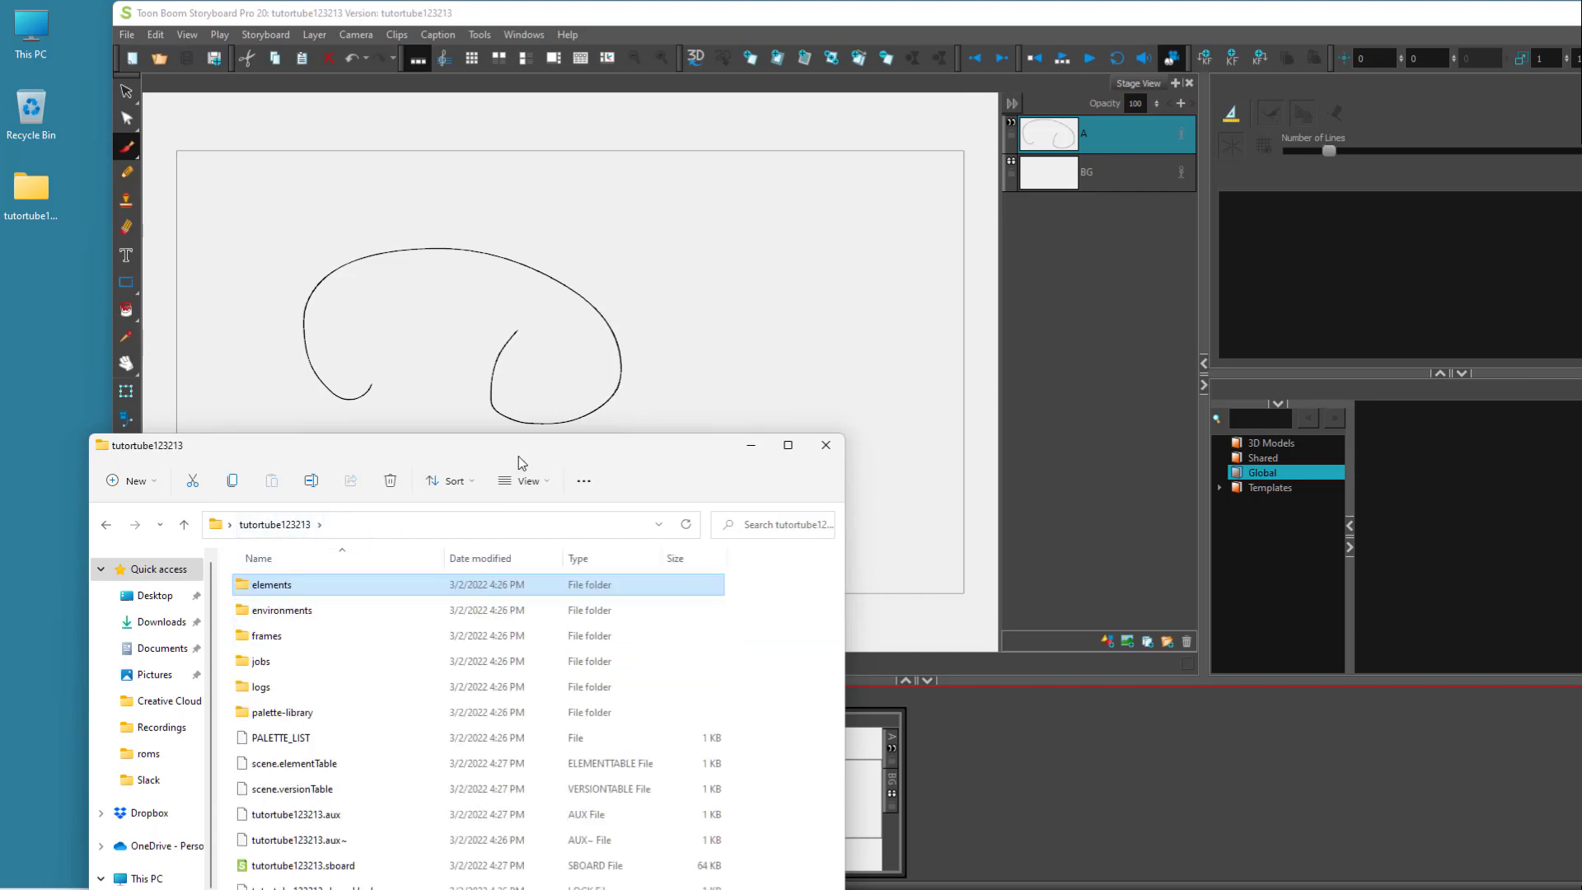
# Go back to the project folder and reopen tutortube123213.sboard, closing Explorer.
pyautogui.click(787, 445)
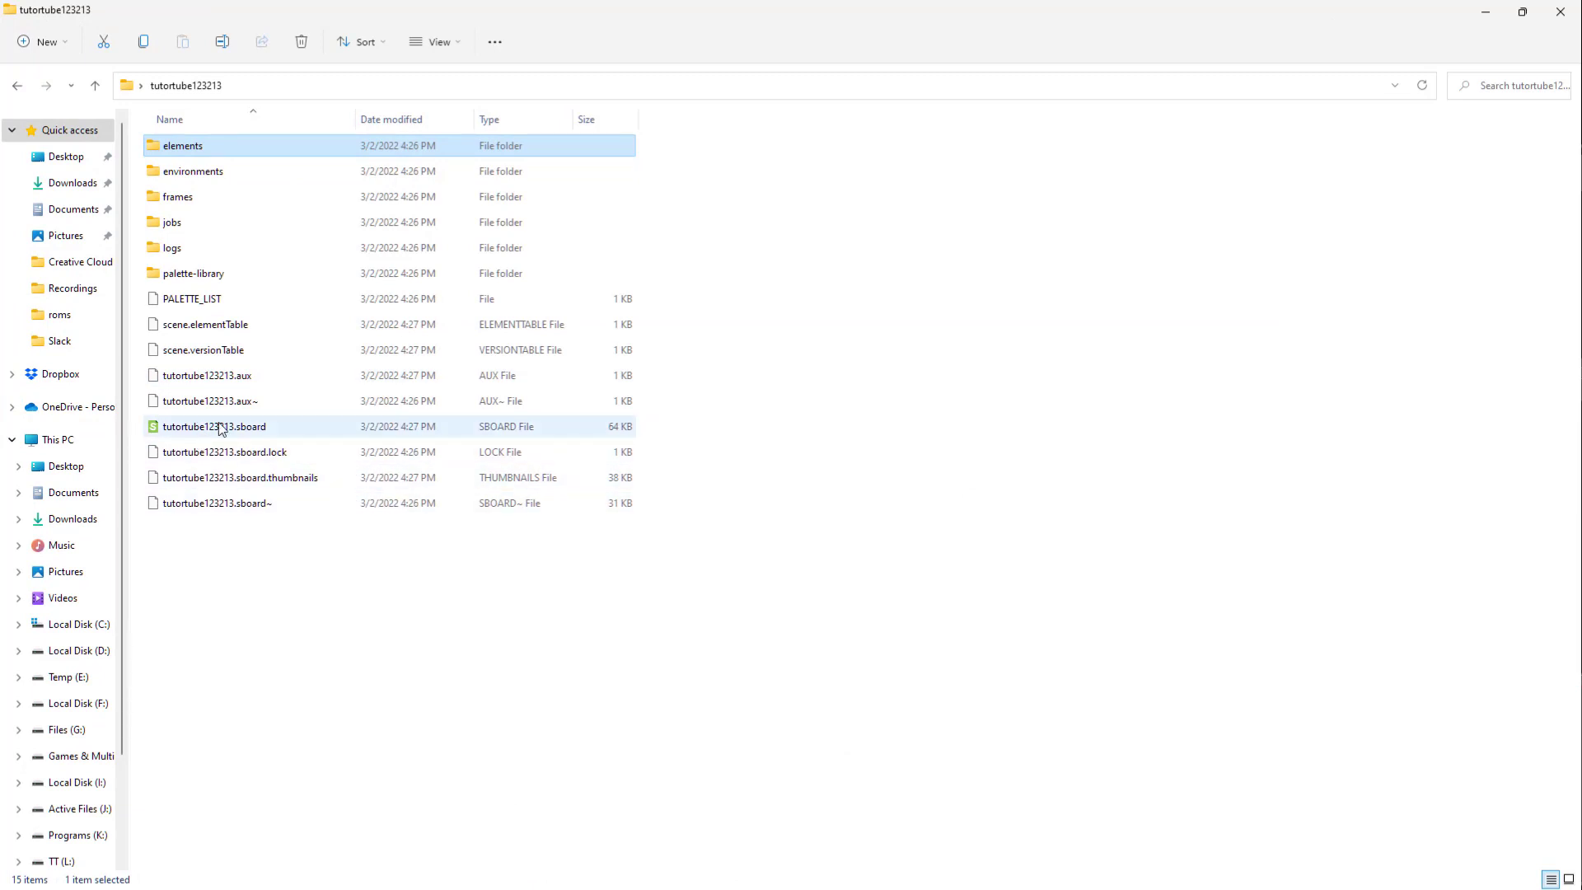
pyautogui.click(224, 452)
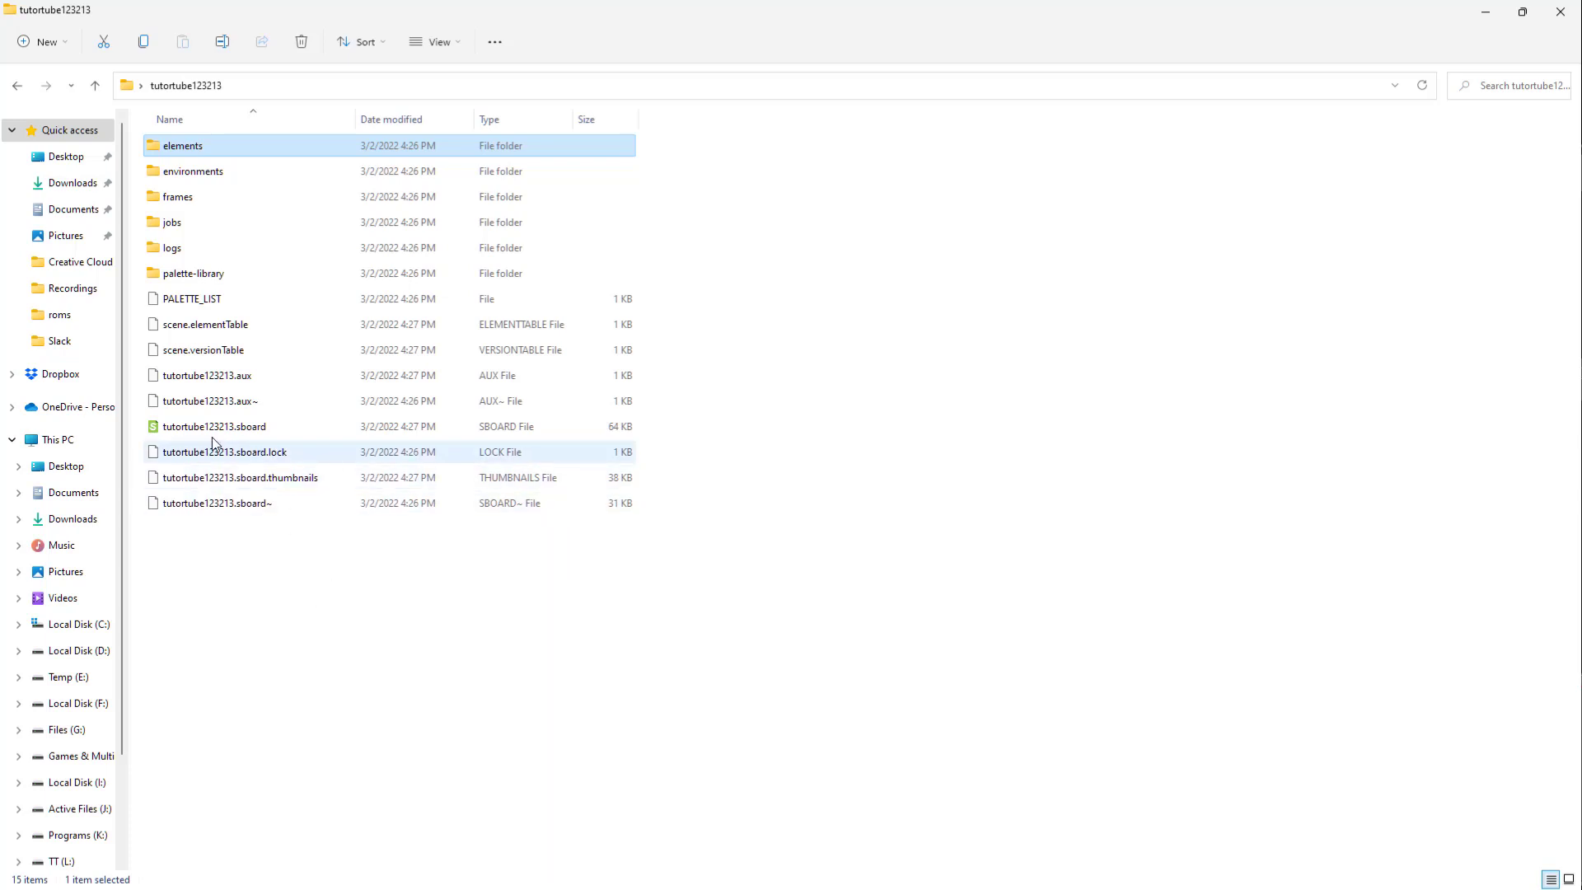
pyautogui.click(214, 425)
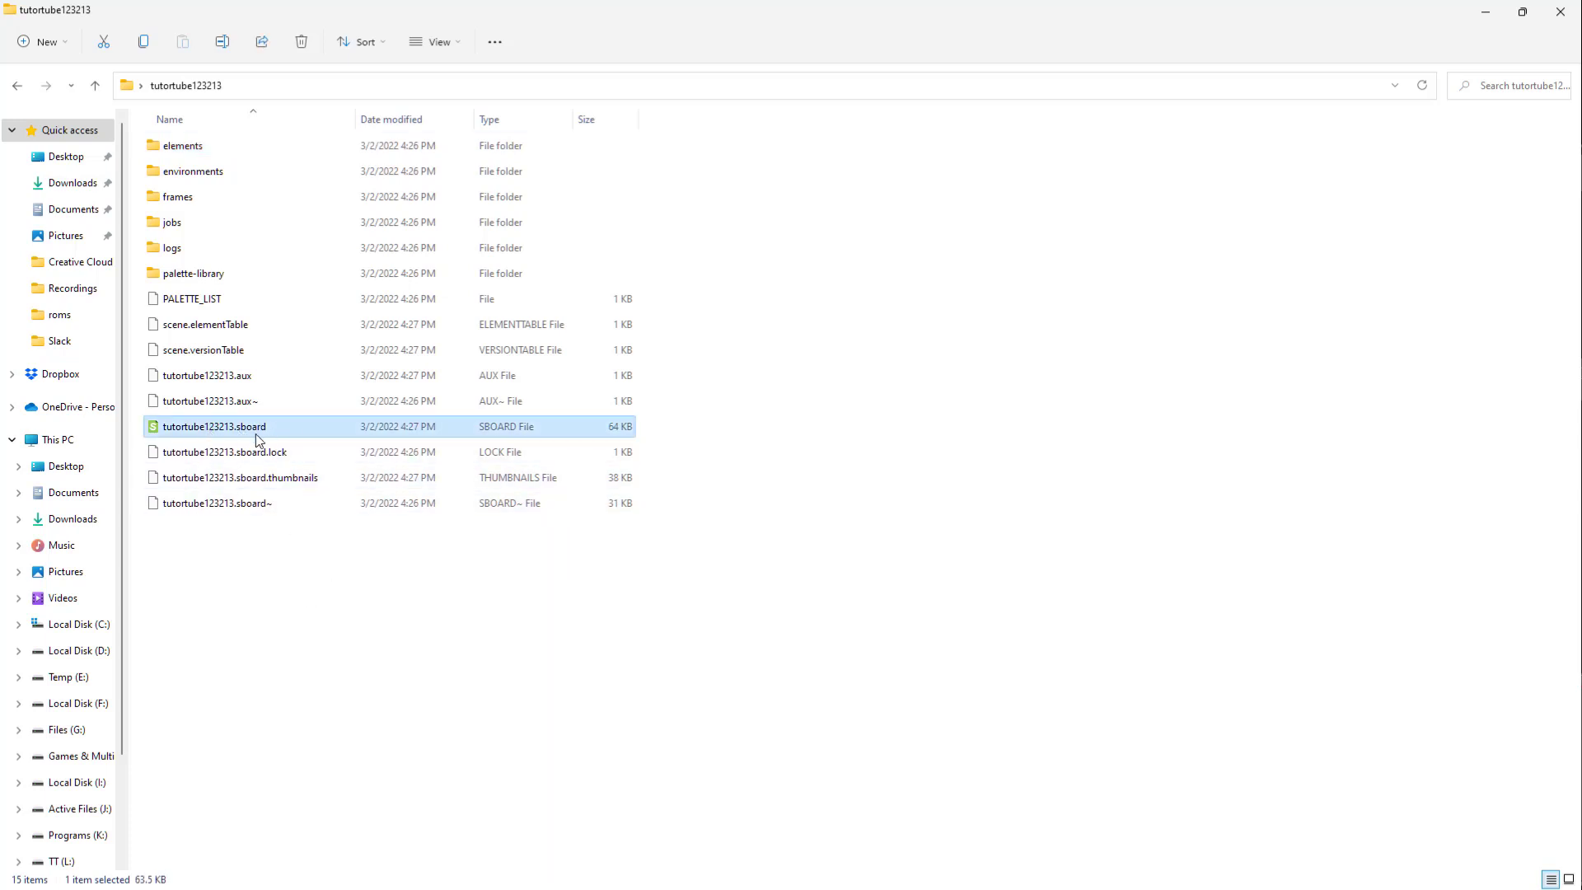
pyautogui.doubleClick(213, 425)
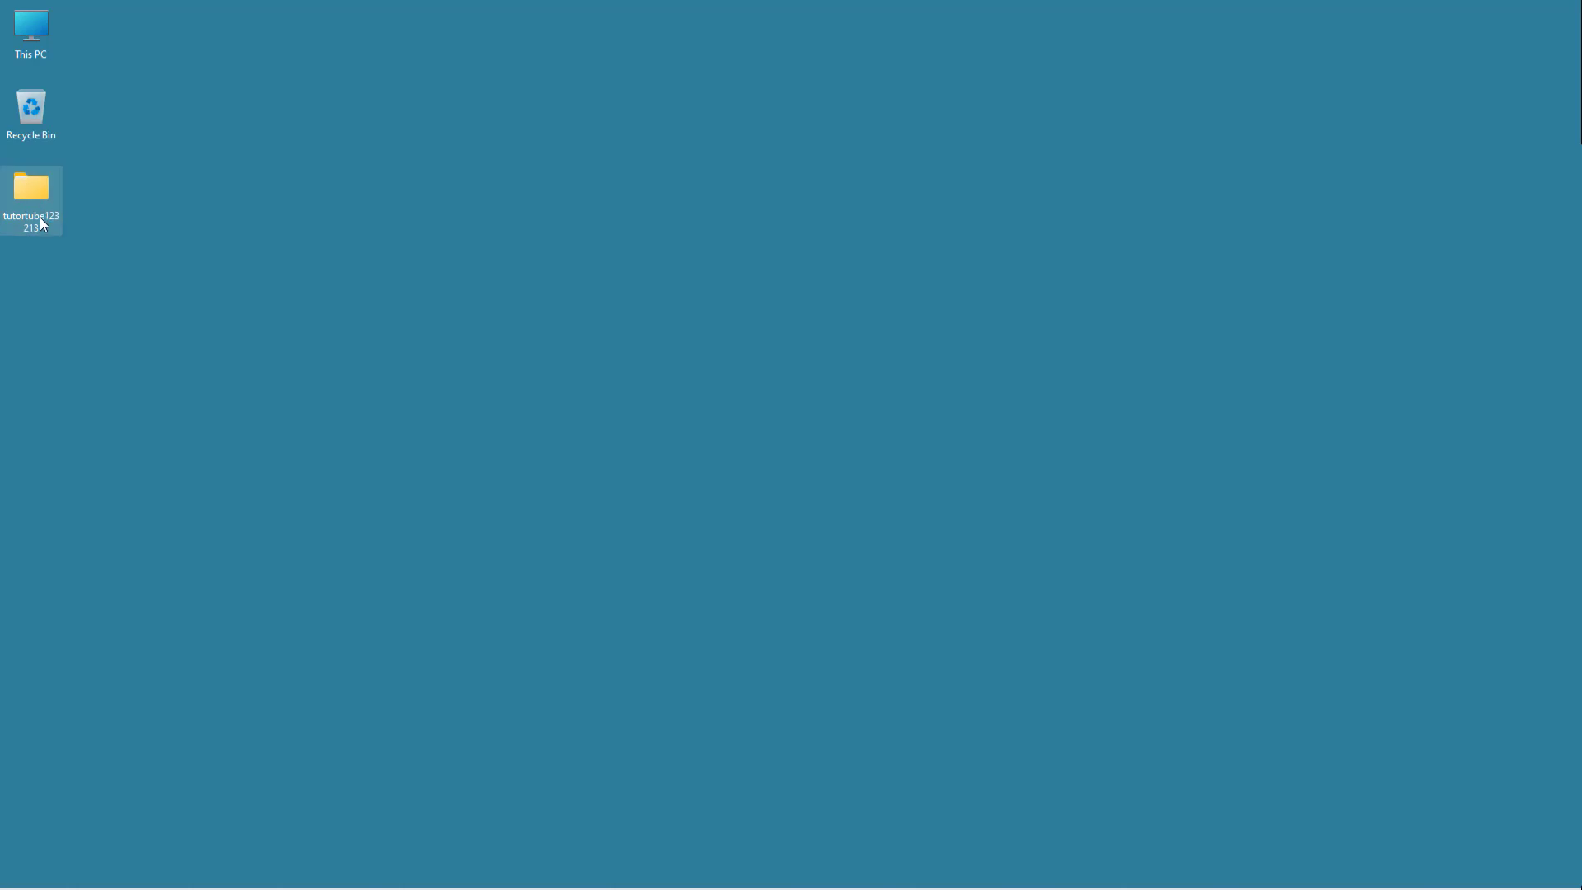
pyautogui.moveTo(32, 191)
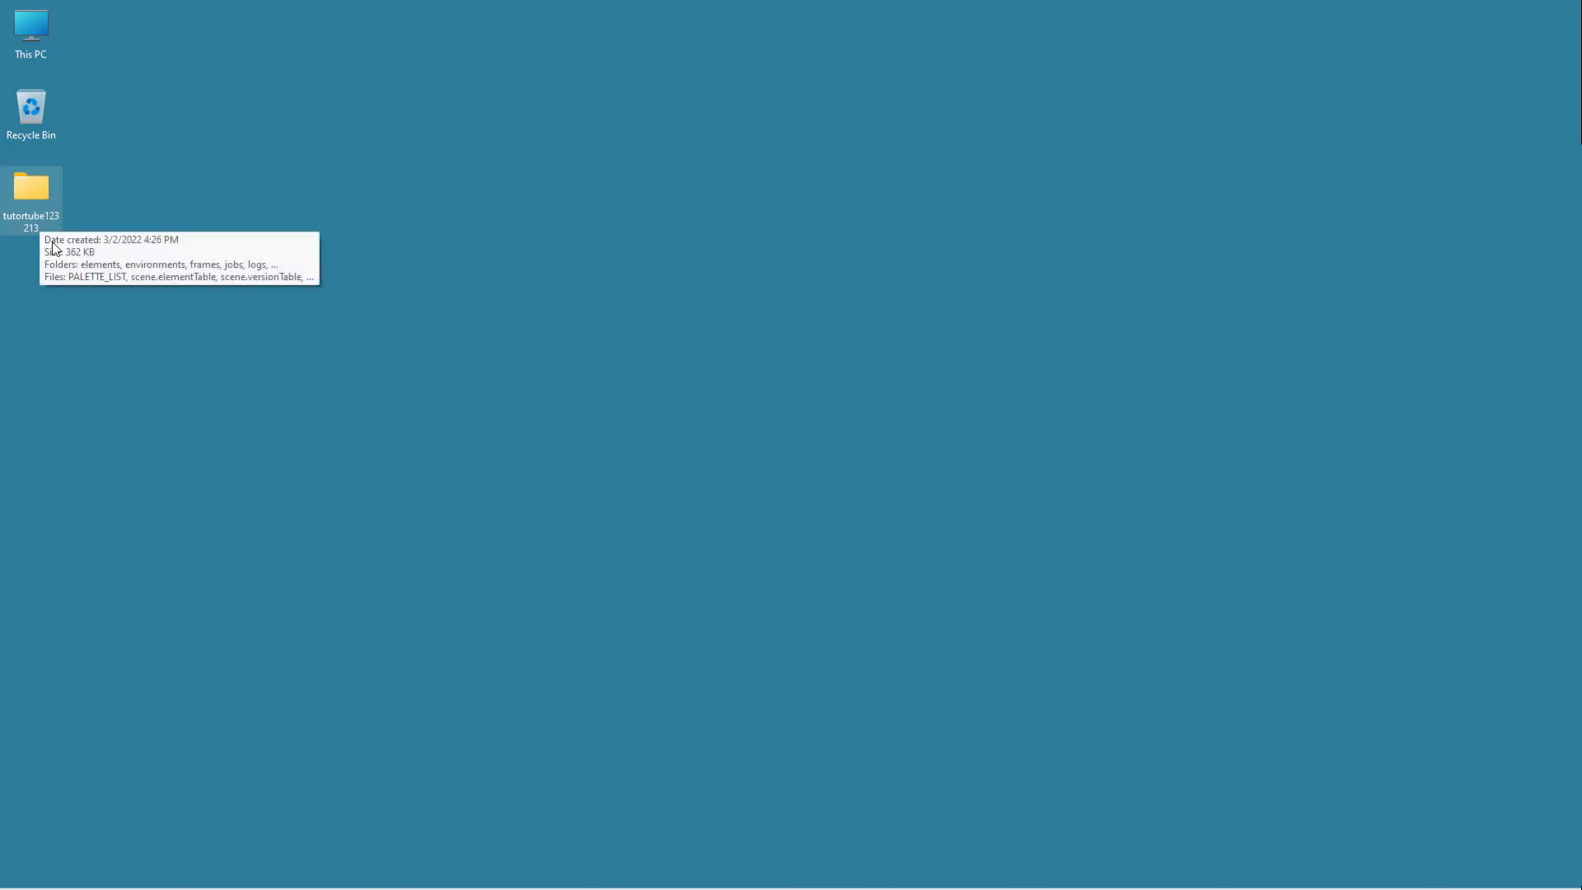
# Compress the tutortube123213 folder into a zip archive and open it in 7-Zip.
pyautogui.rightClick(30, 191)
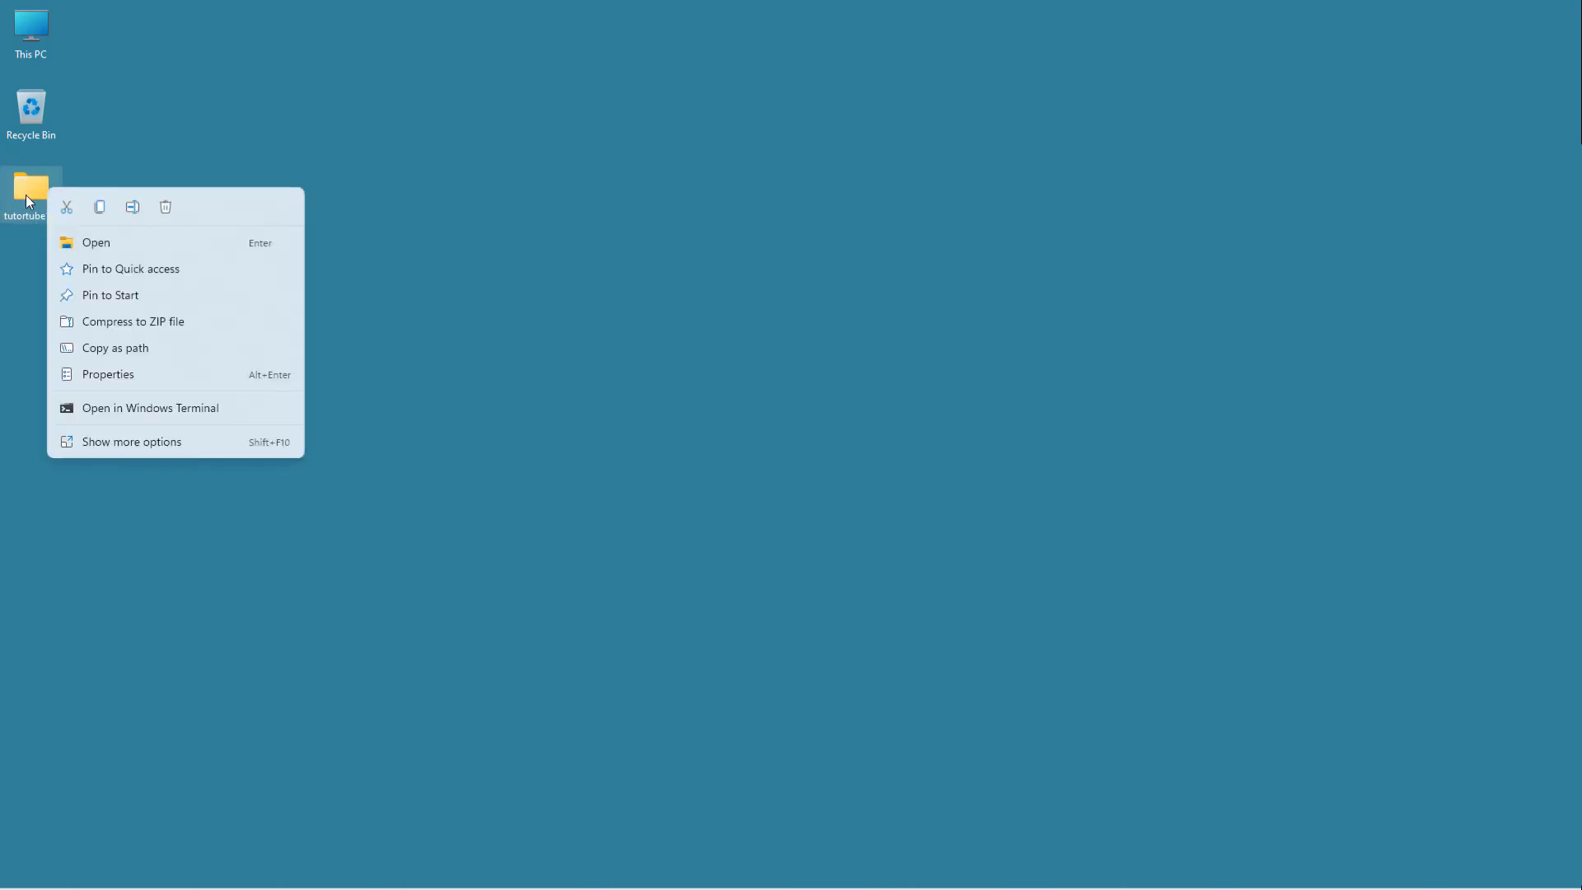
pyautogui.moveTo(115, 324)
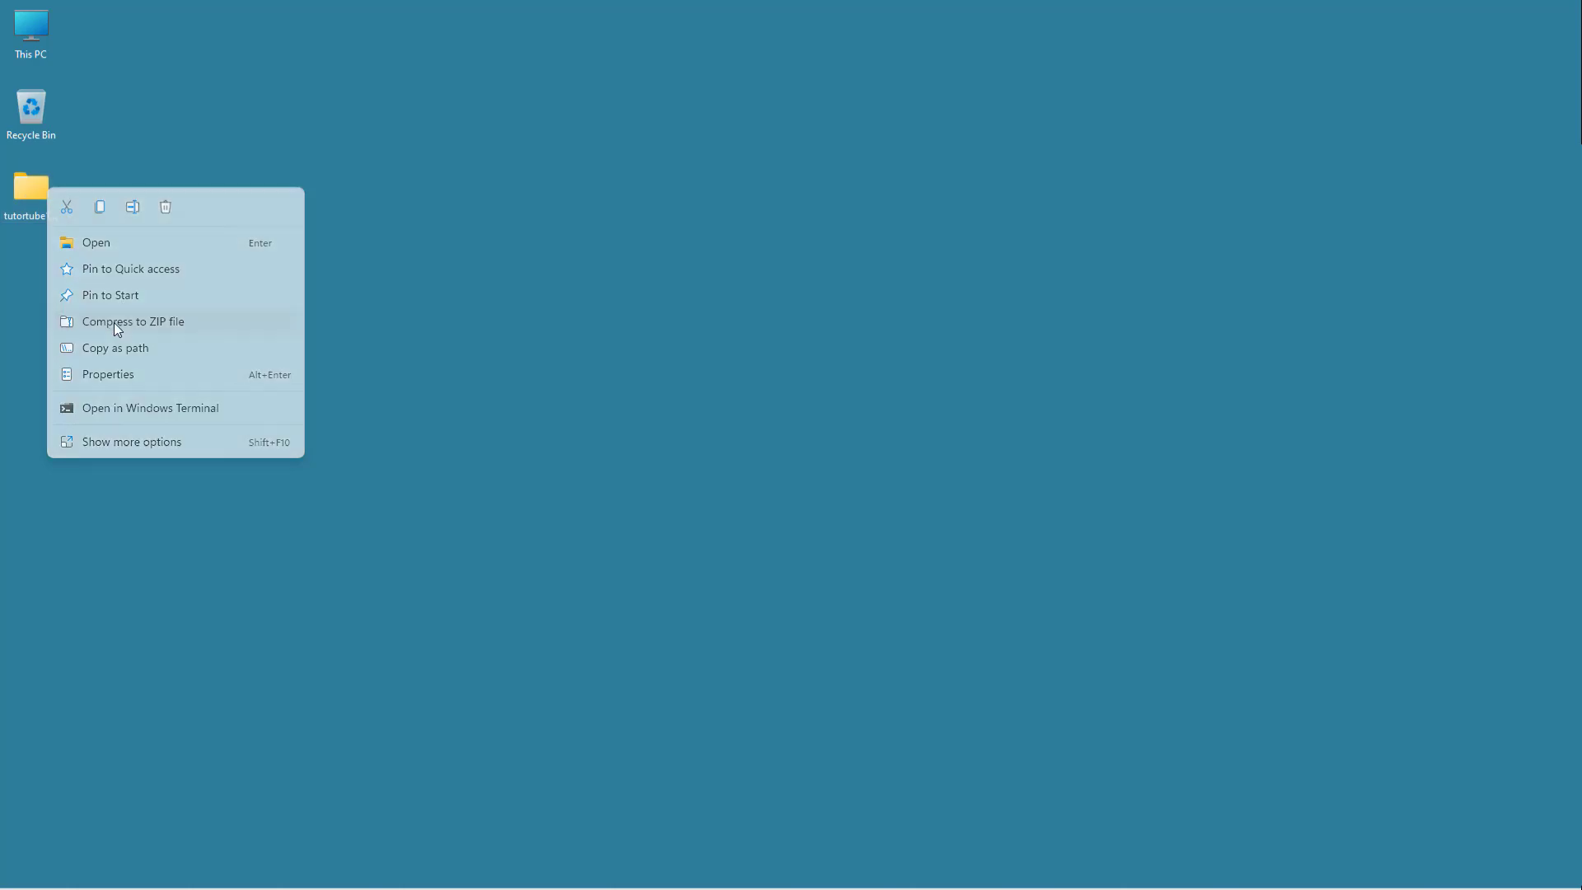
pyautogui.click(132, 321)
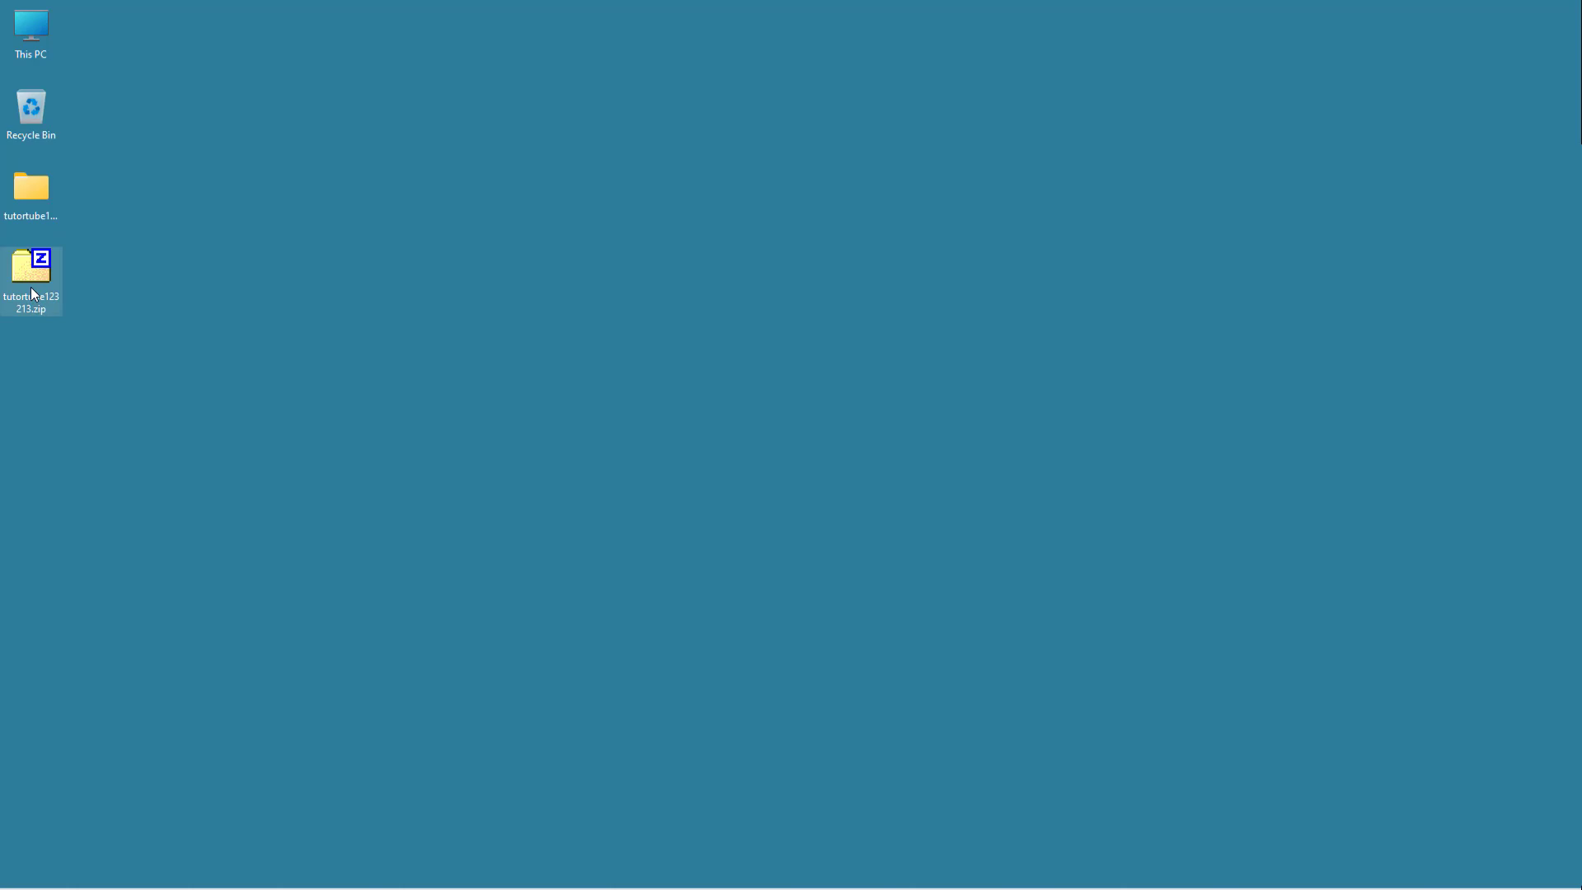
pyautogui.doubleClick(30, 267)
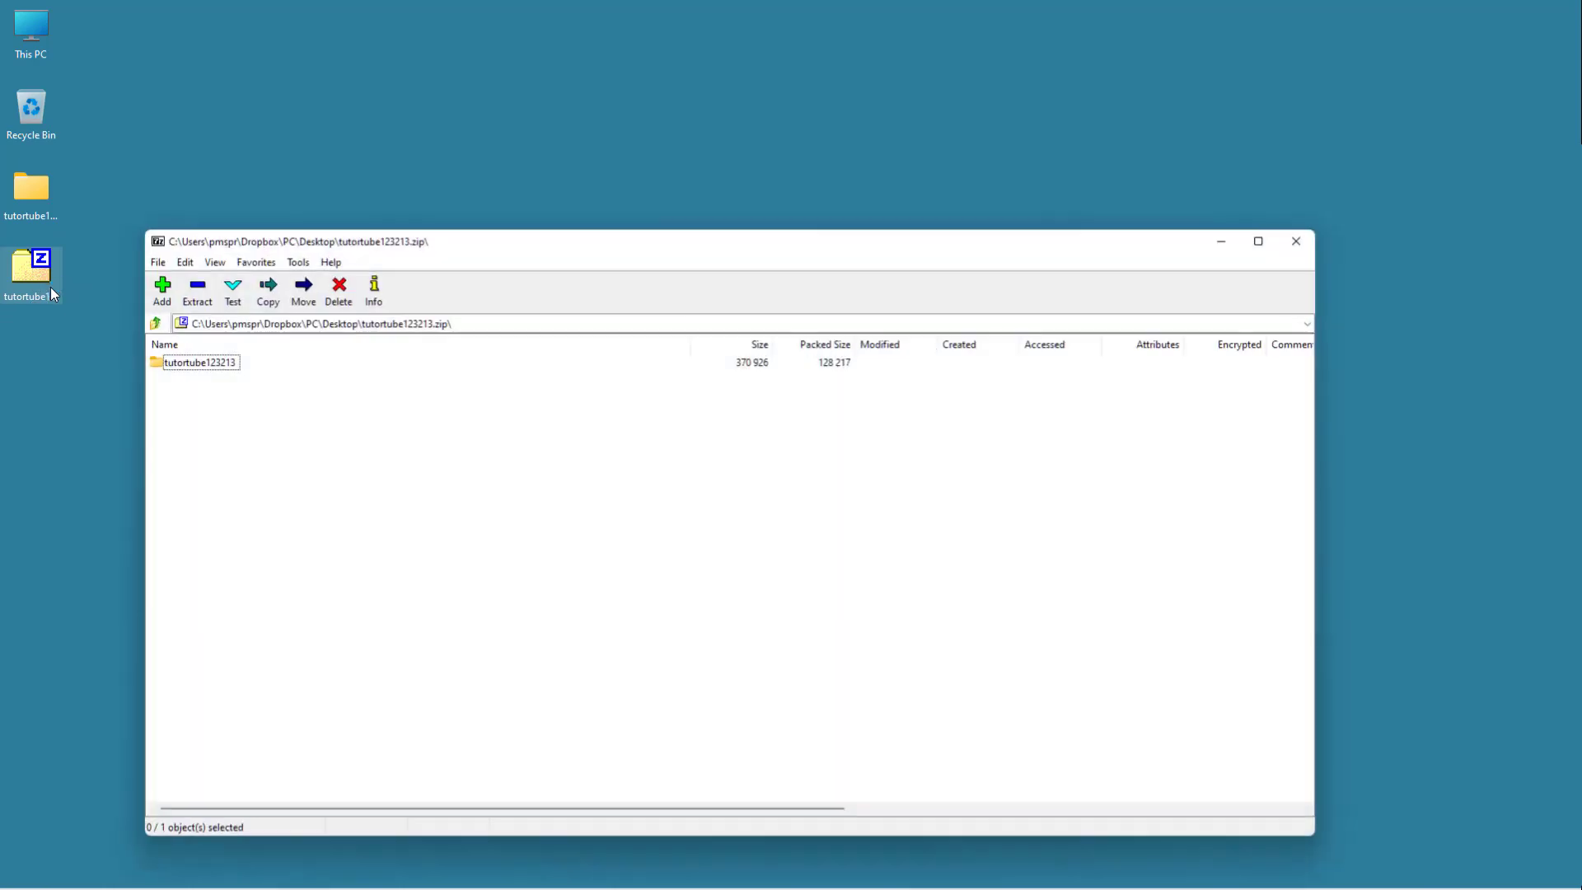
# Browse into the archive's tutortube123213 folder to list its project files.
pyautogui.doubleClick(199, 363)
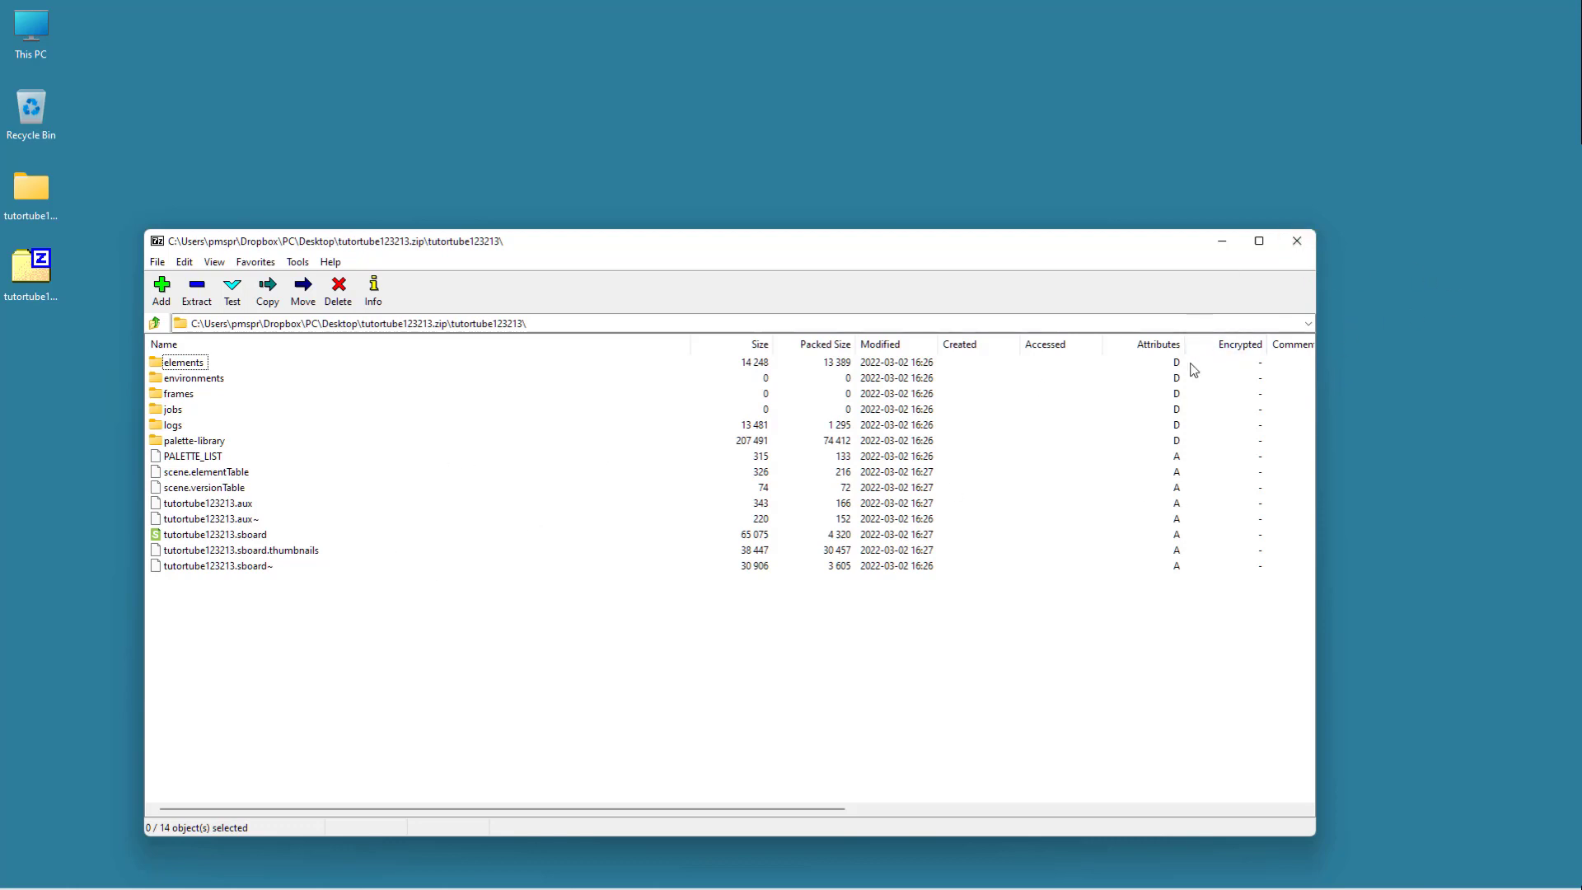
pyautogui.moveTo(1282, 257)
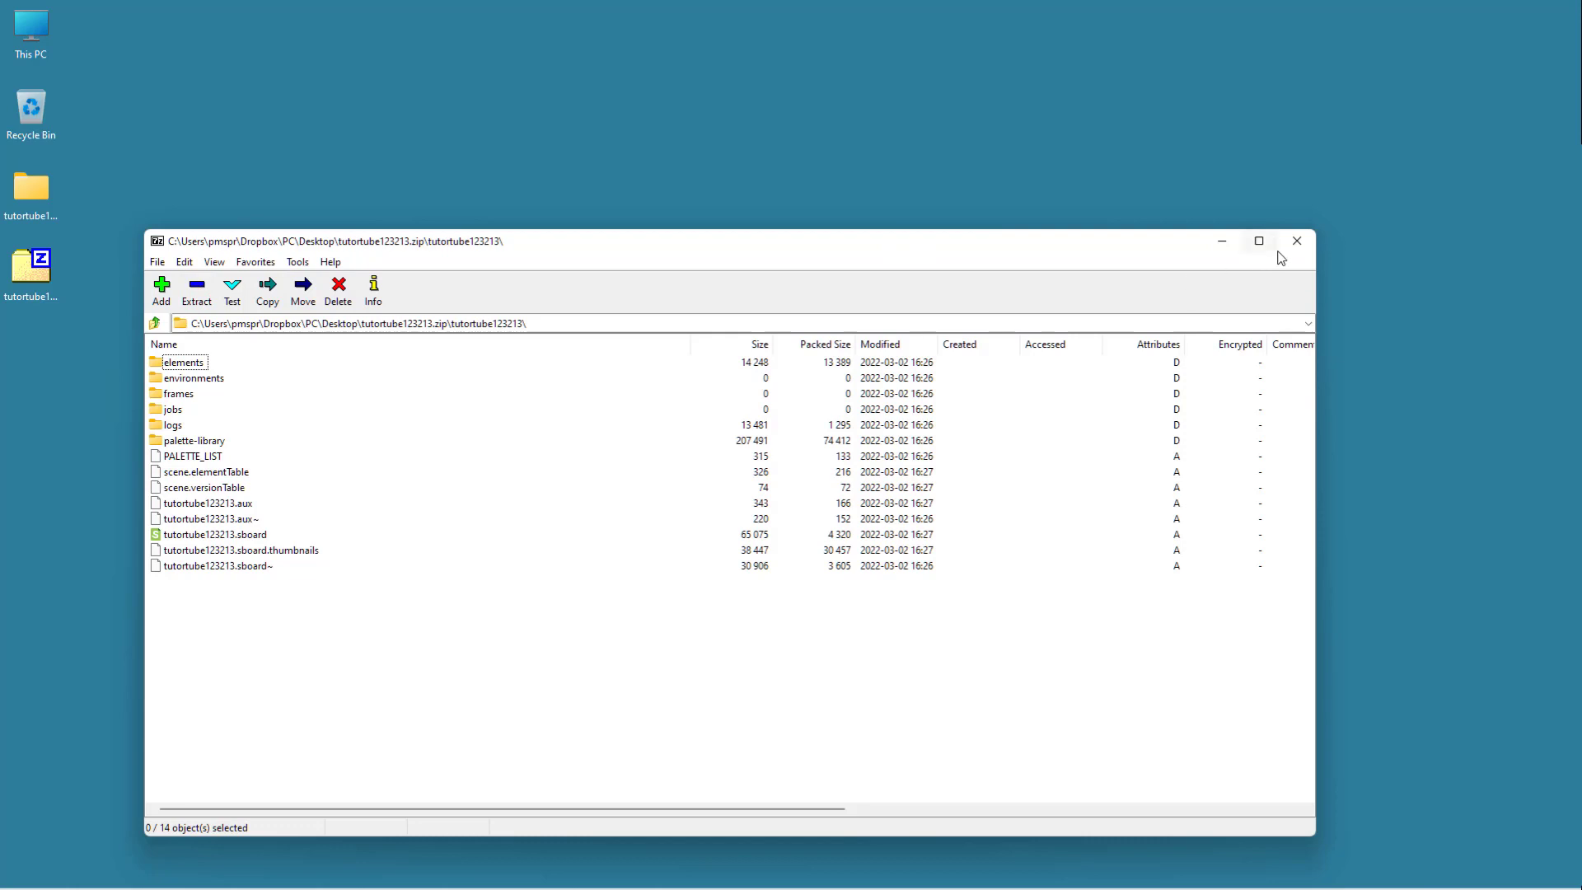
pyautogui.moveTo(1297, 240)
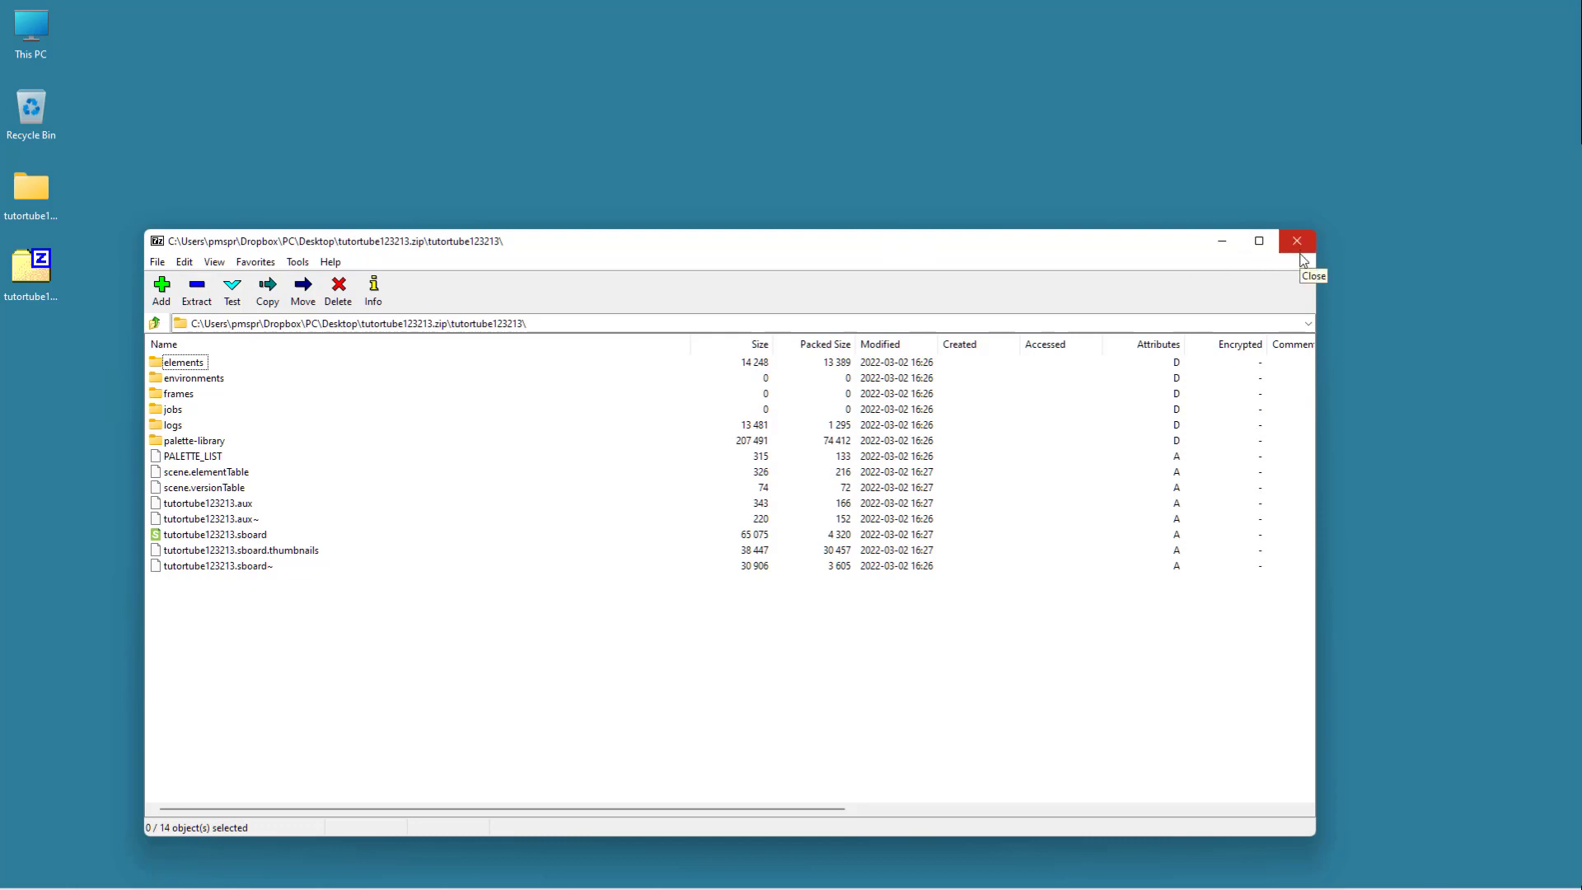
pyautogui.moveTo(1302, 262)
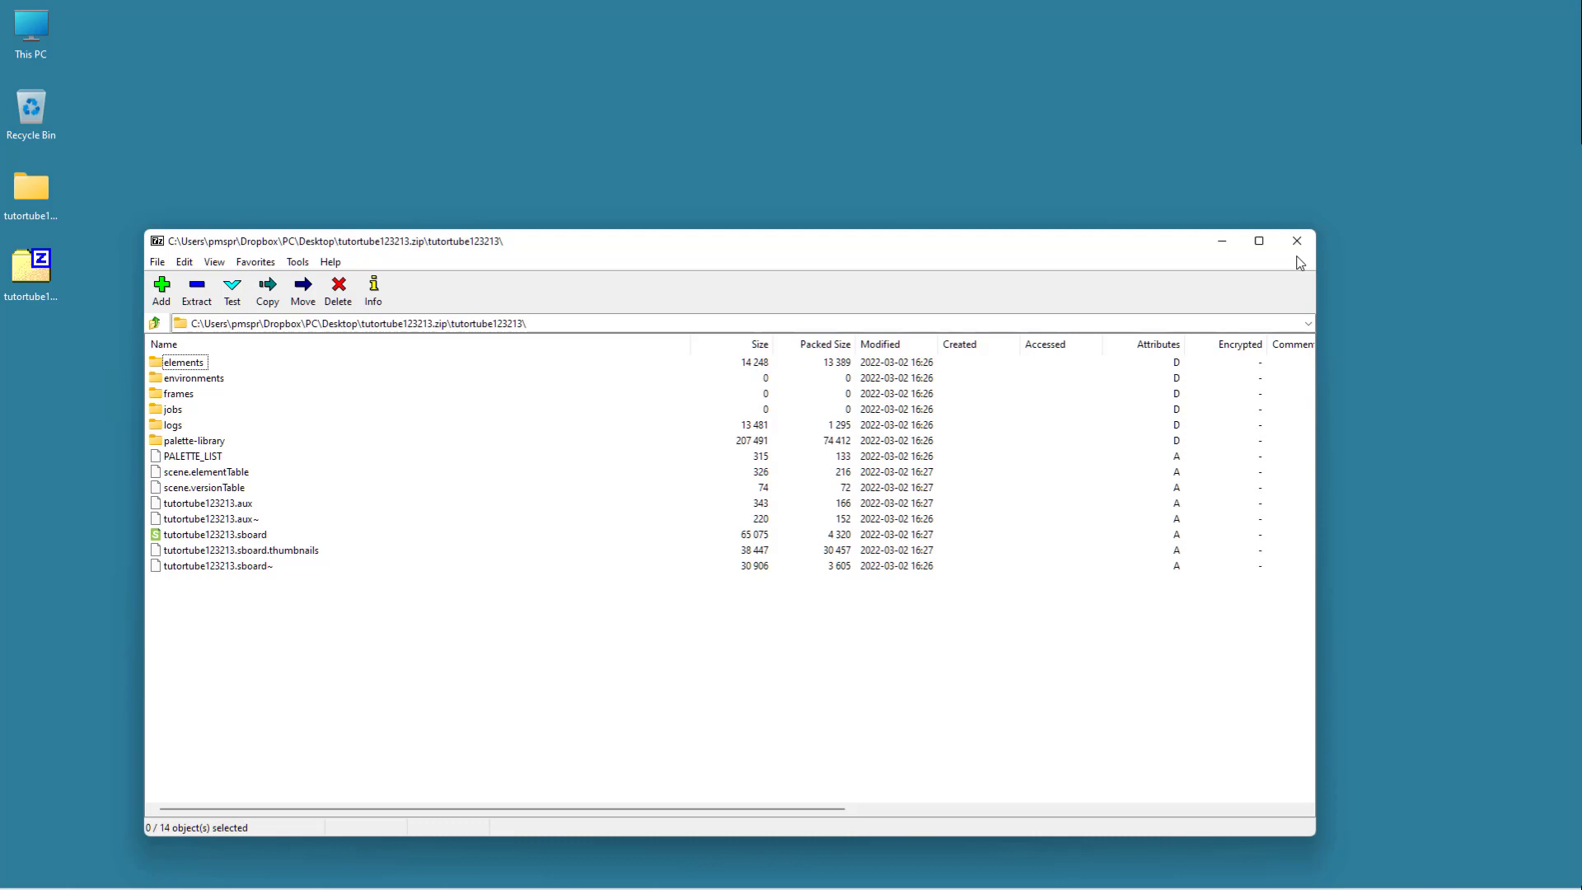
pyautogui.moveTo(1306, 275)
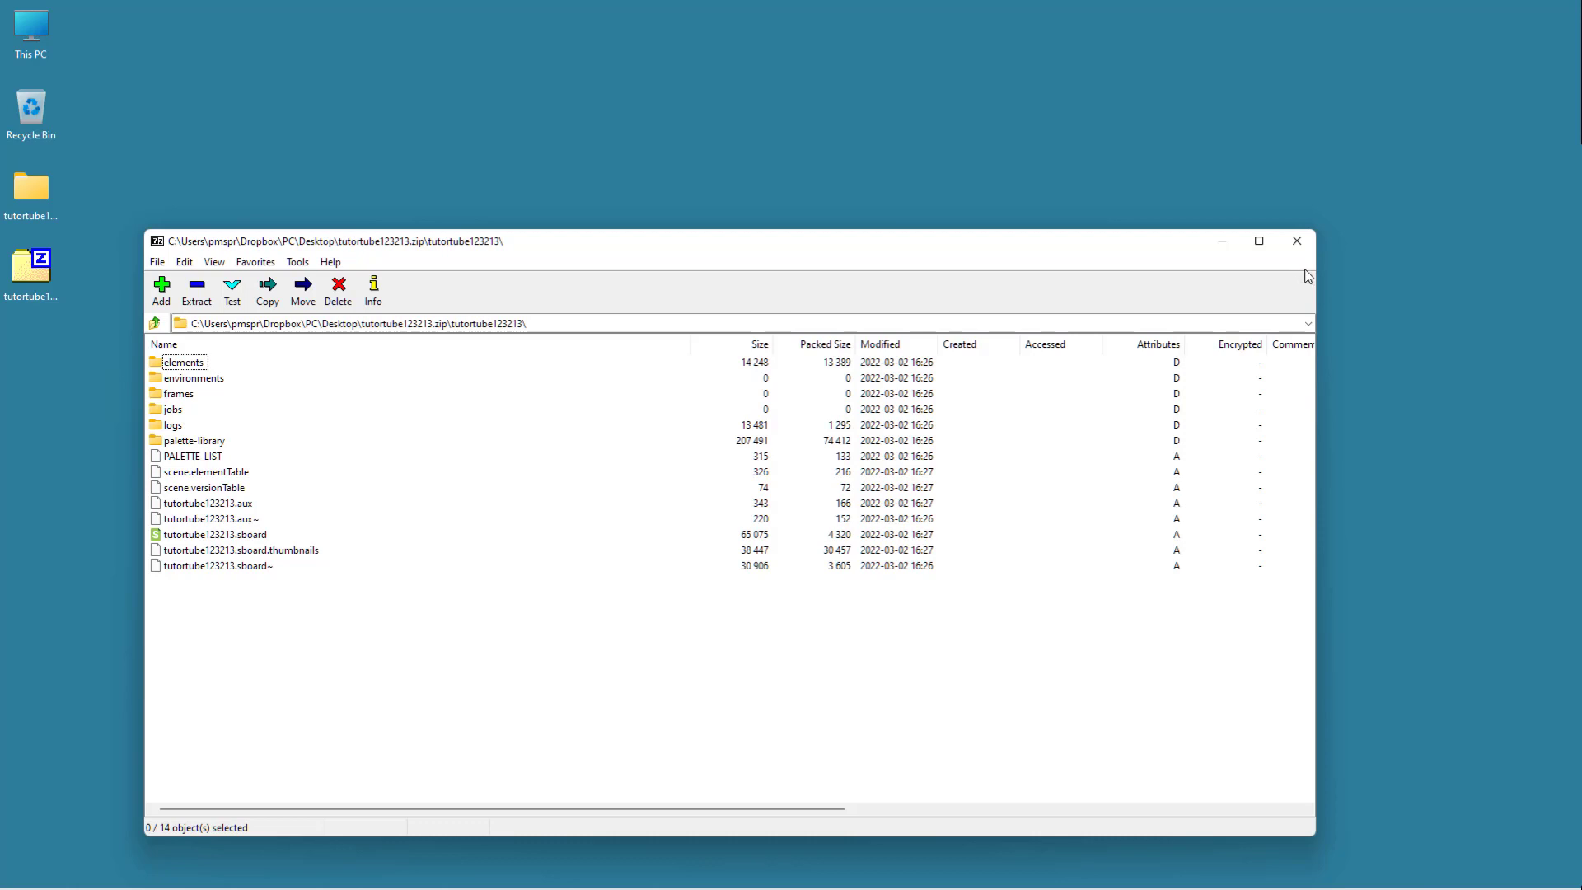